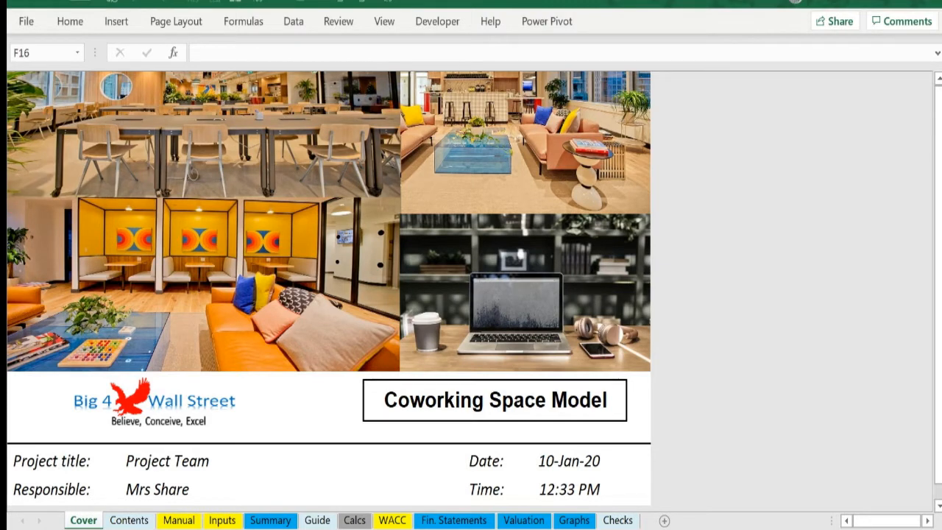
Go to the Contents sheet, jump to Graphs from its list, then return to Contents
left_click(338, 456)
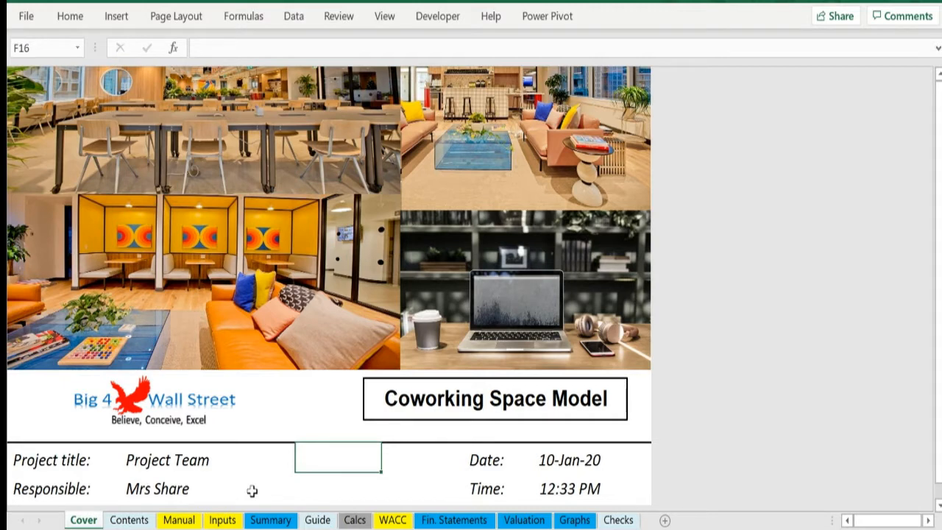
mouse_move(162, 442)
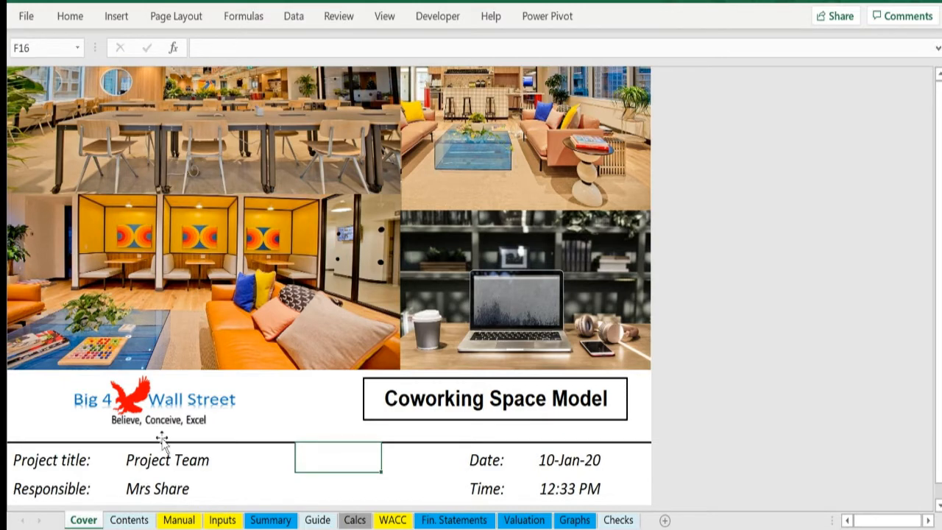
mouse_move(145, 512)
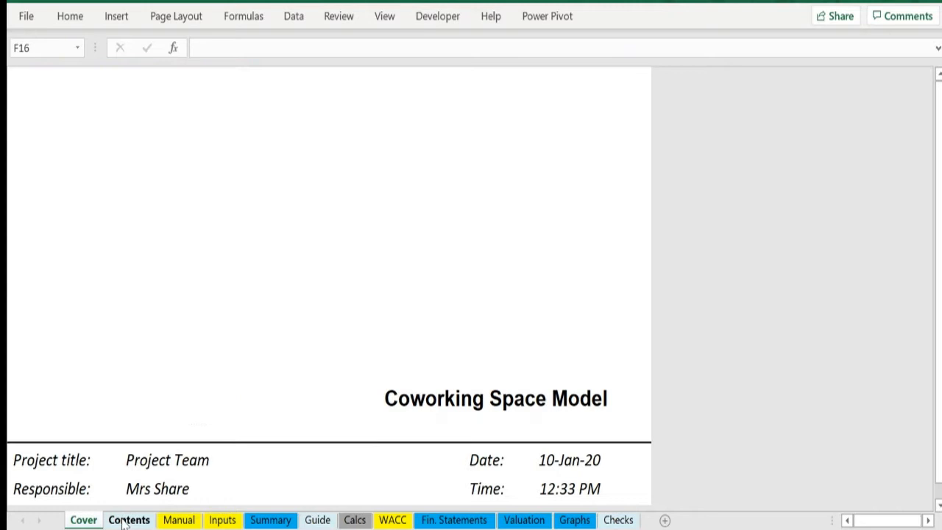
left_click(129, 519)
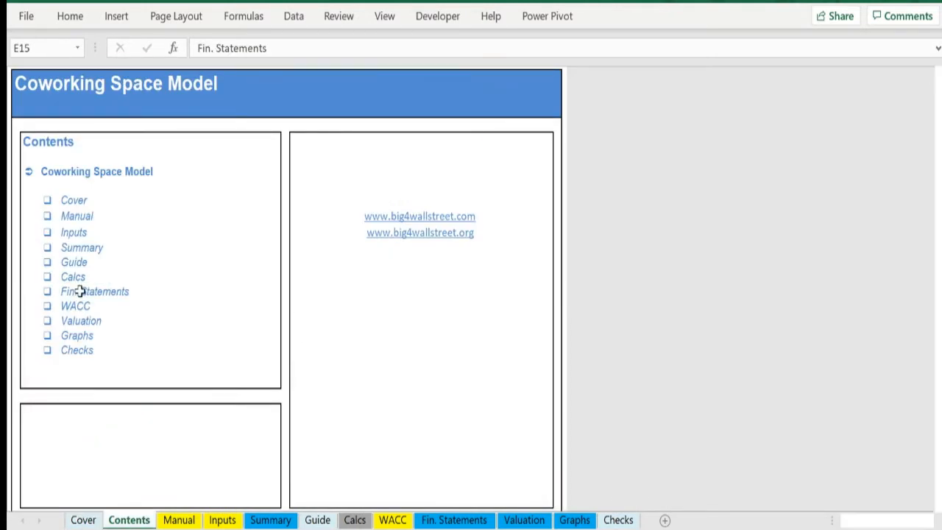
left_click(94, 292)
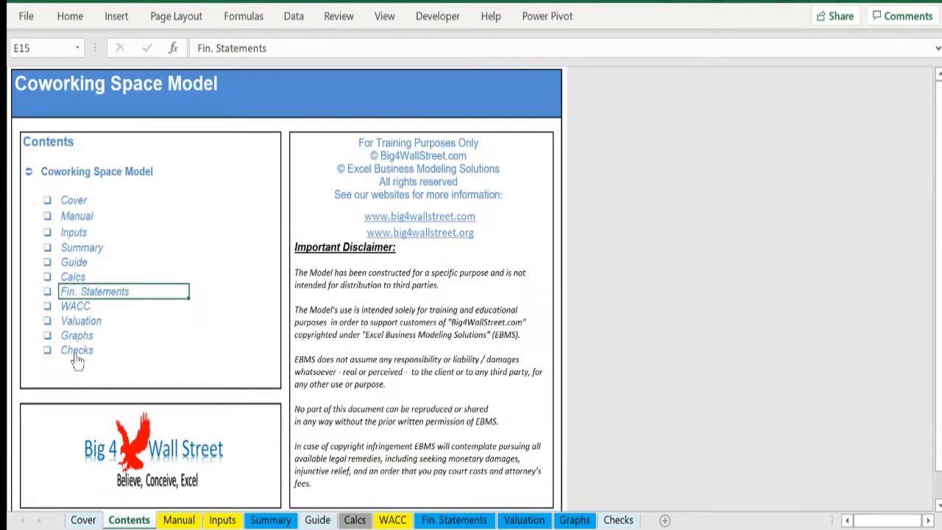
left_click(574, 520)
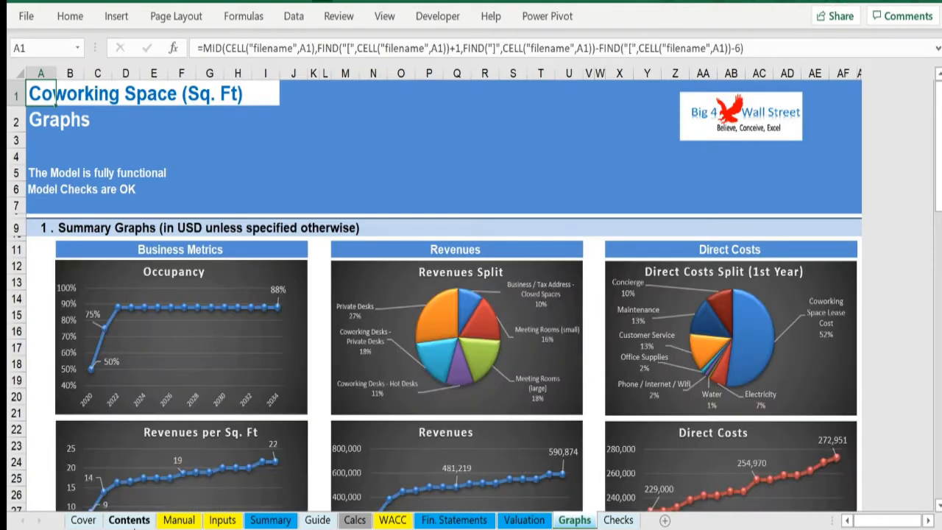
left_click(129, 519)
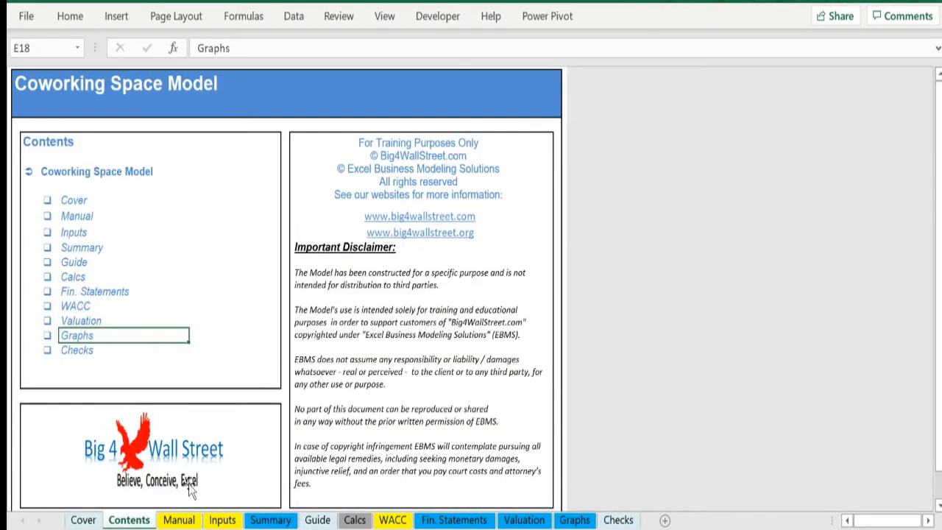
Review the Manual sheet's general info and cell colour-code examples (Call Ups, Calculations showing 101)
left_click(178, 519)
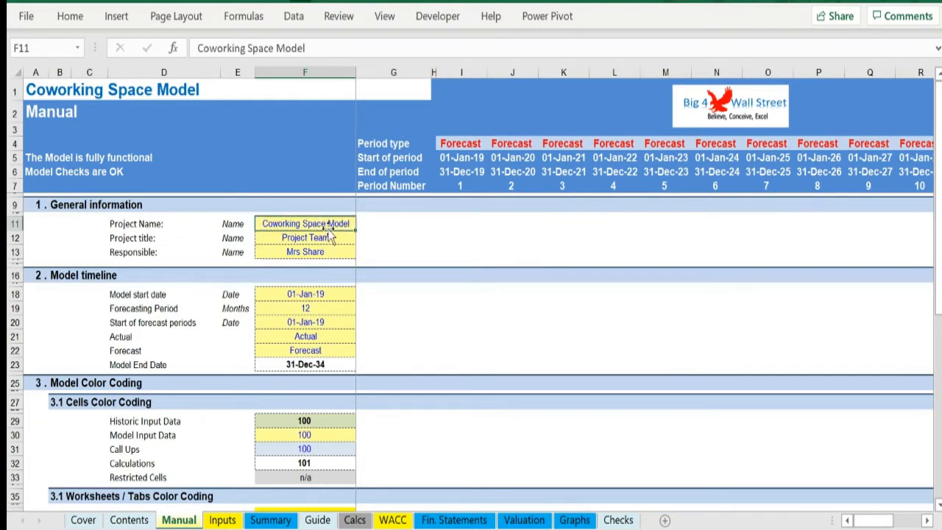
left_click(305, 252)
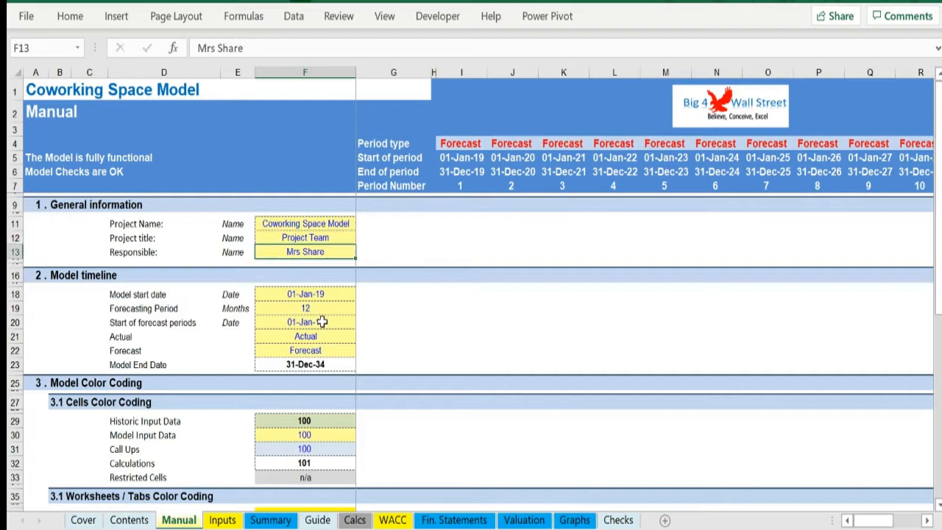
scroll("down", 3)
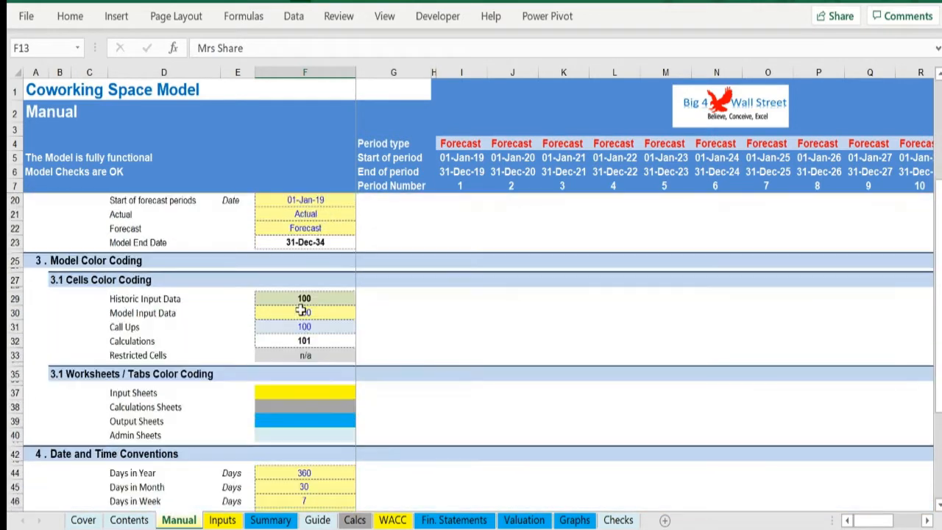
scroll("down", 3)
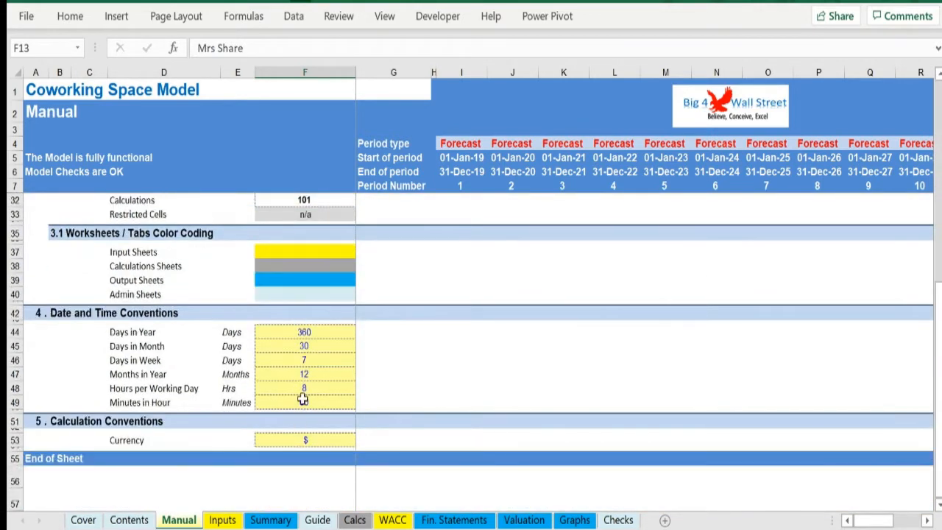
scroll("up", 3)
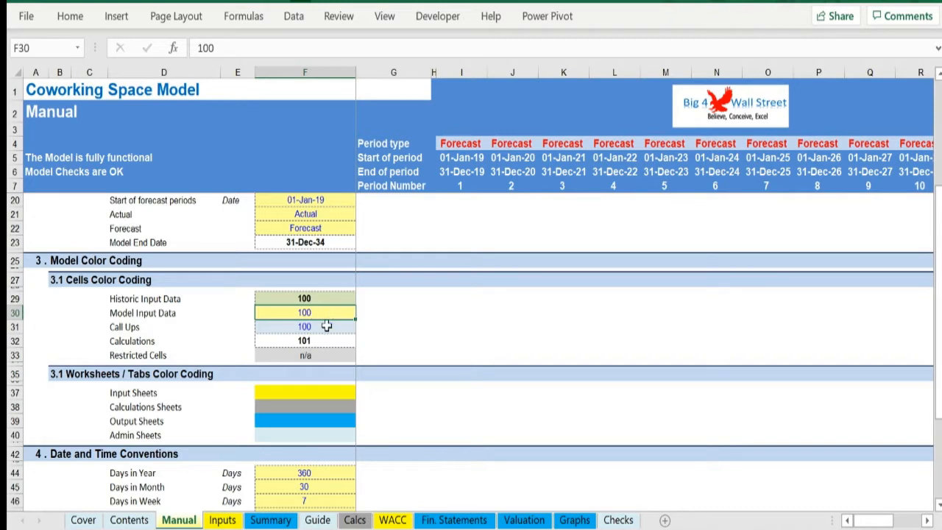
left_click(303, 327)
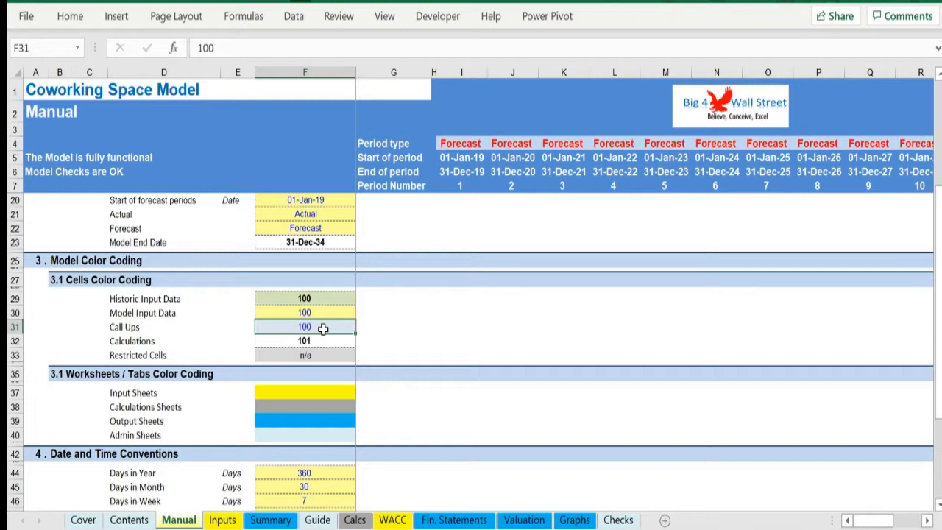
left_click(304, 340)
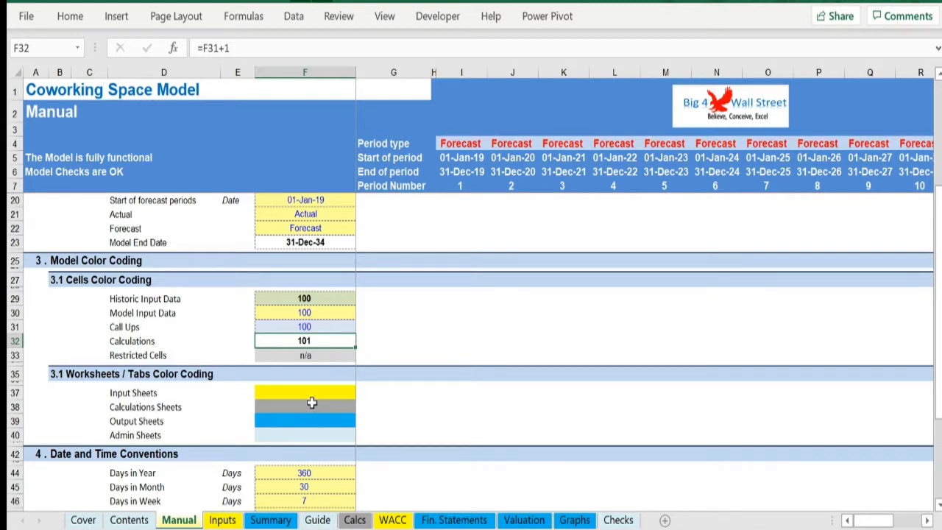
Review the worksheet colour swatches for Input, Calculations, Output and Admin sheets, then move to Inputs
left_click(303, 391)
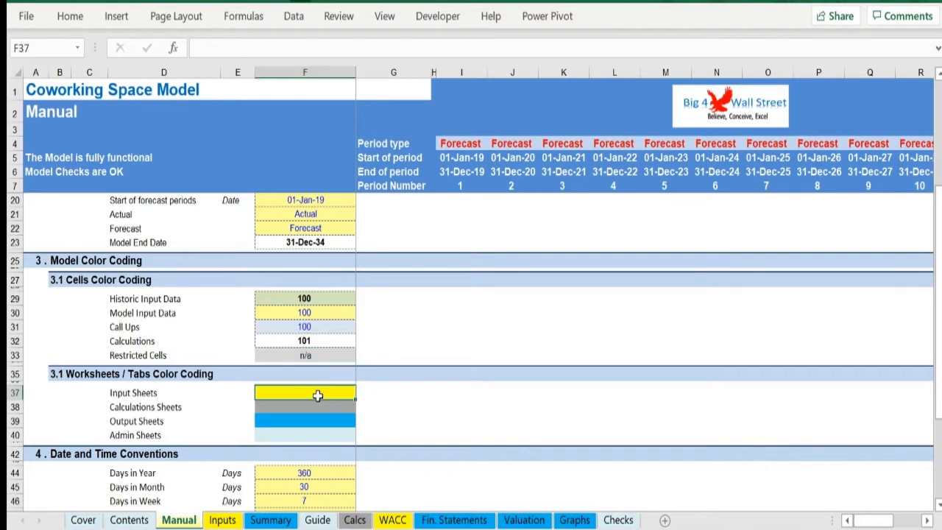
left_click(305, 406)
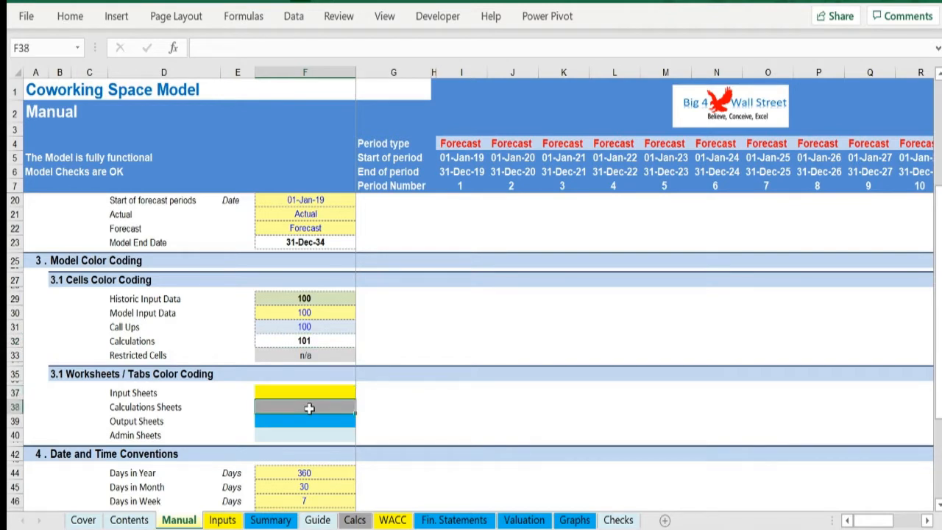
left_click(305, 421)
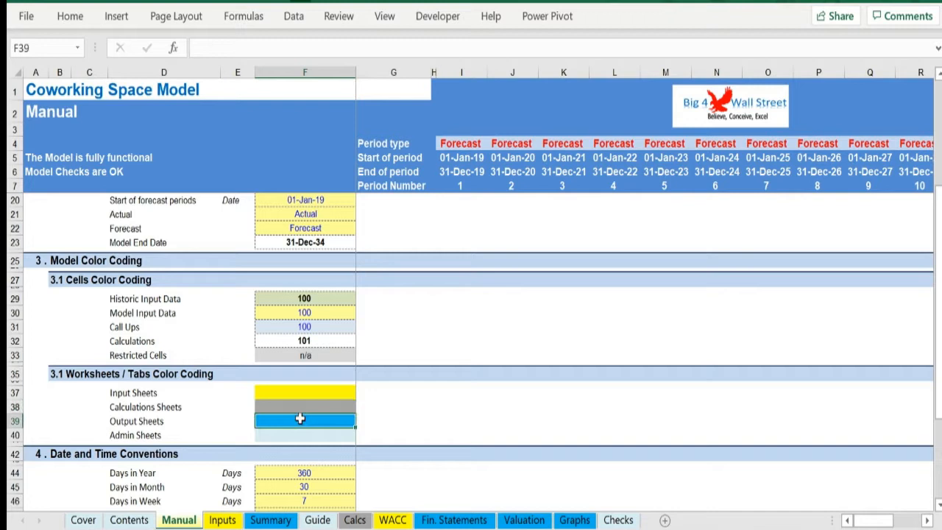
left_click(304, 435)
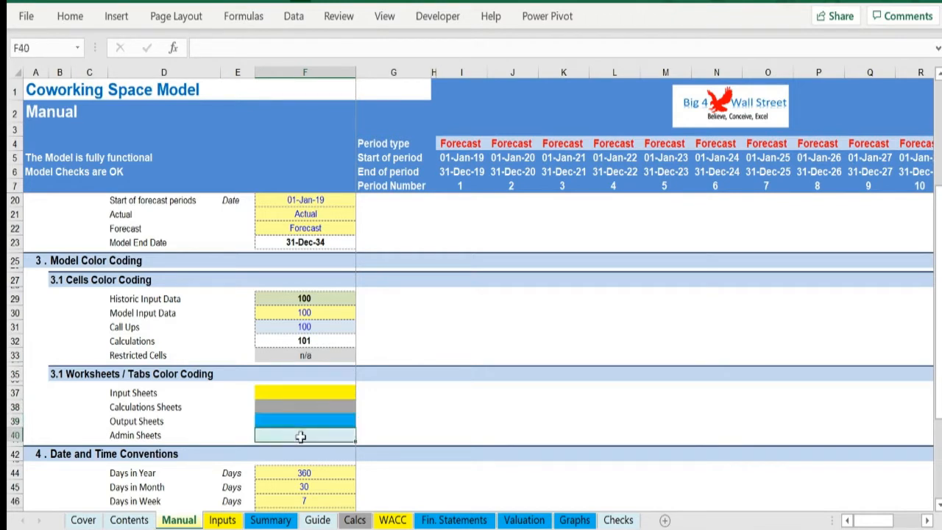
left_click(305, 421)
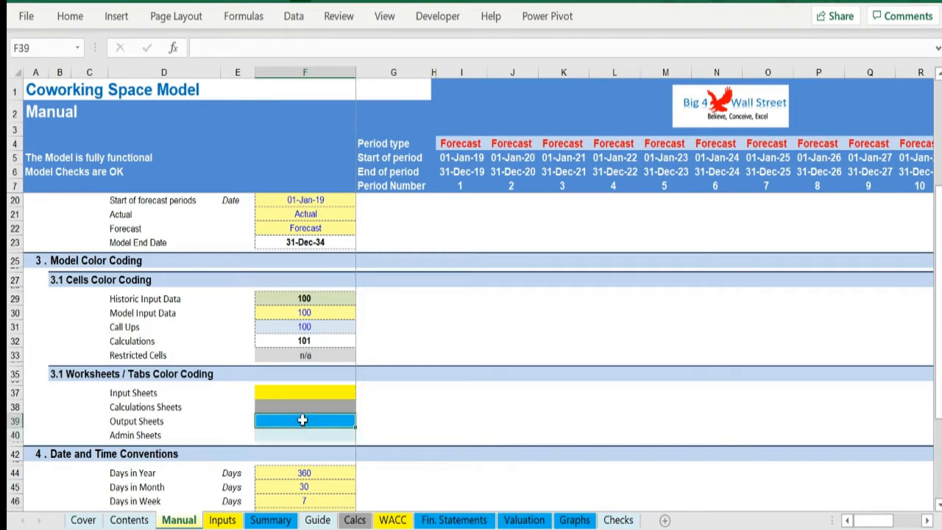
left_click(305, 434)
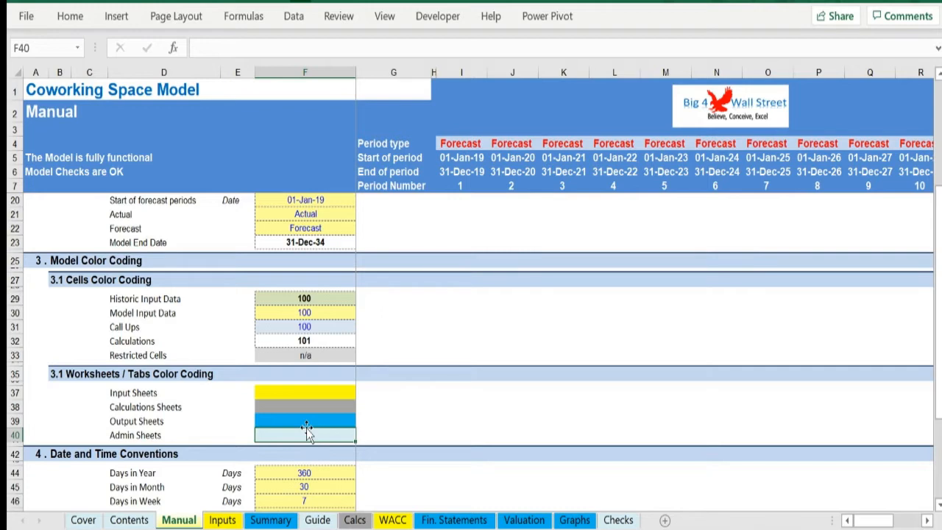
left_click(222, 521)
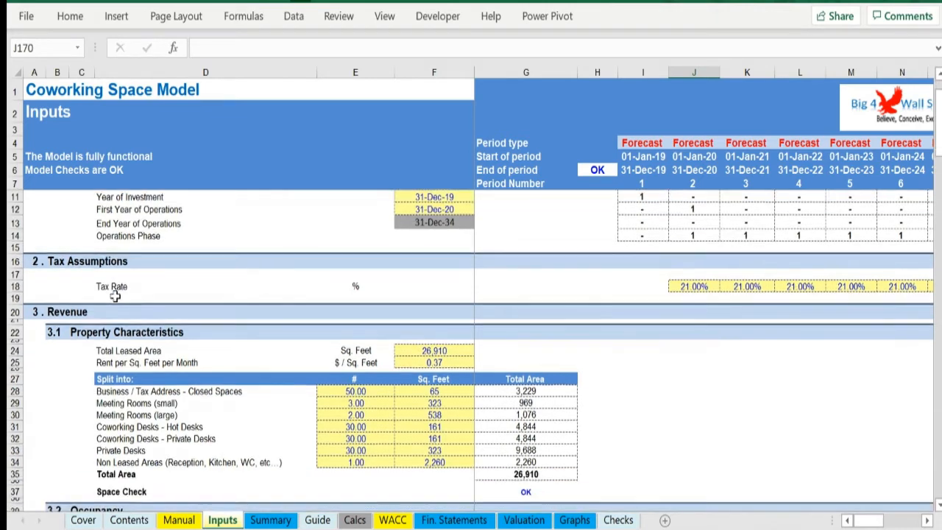
scroll("down", 3)
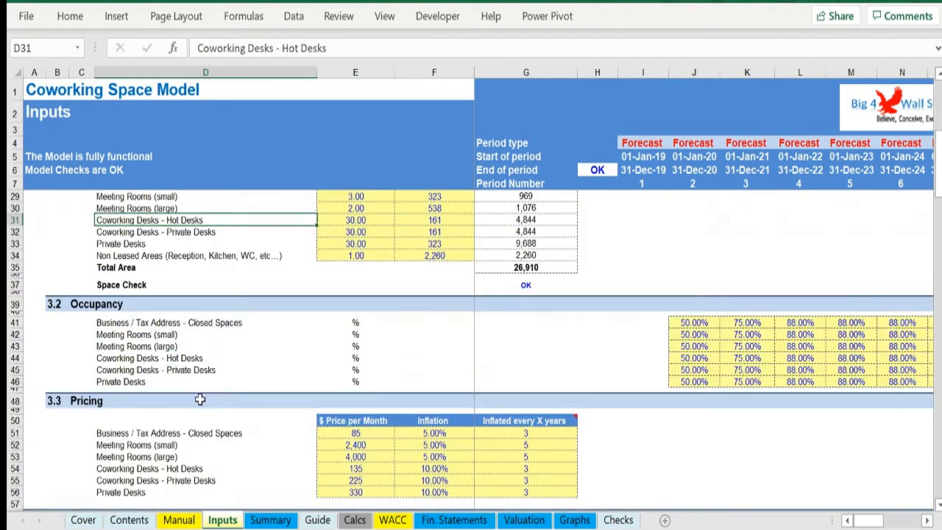
scroll("down", 3)
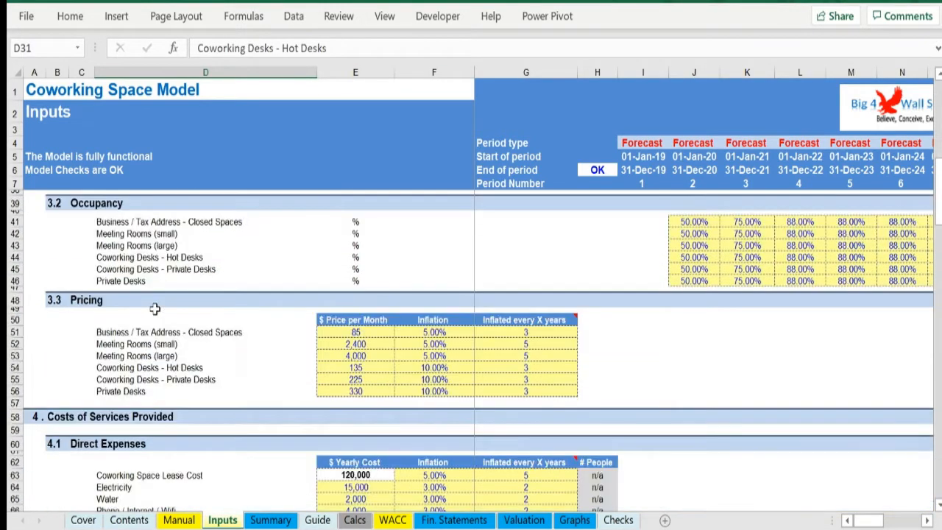
scroll("down", 3)
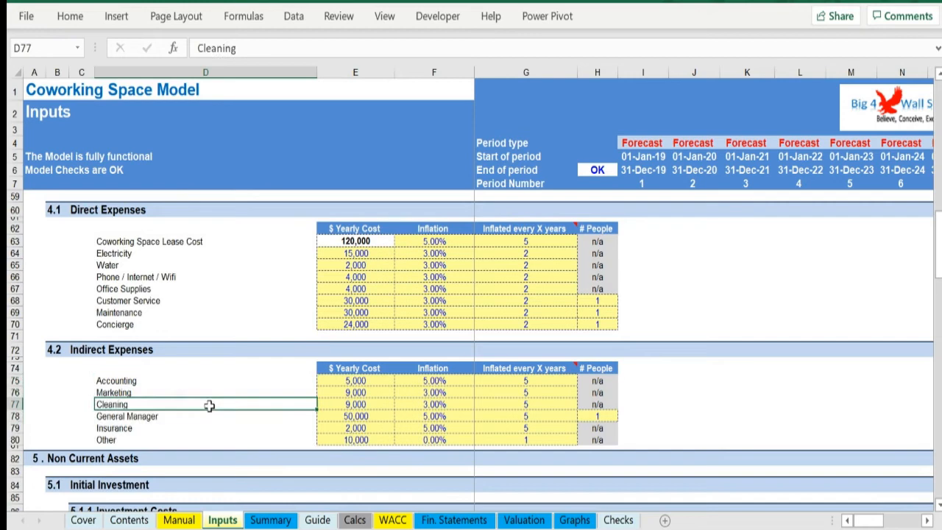
scroll("down", 3)
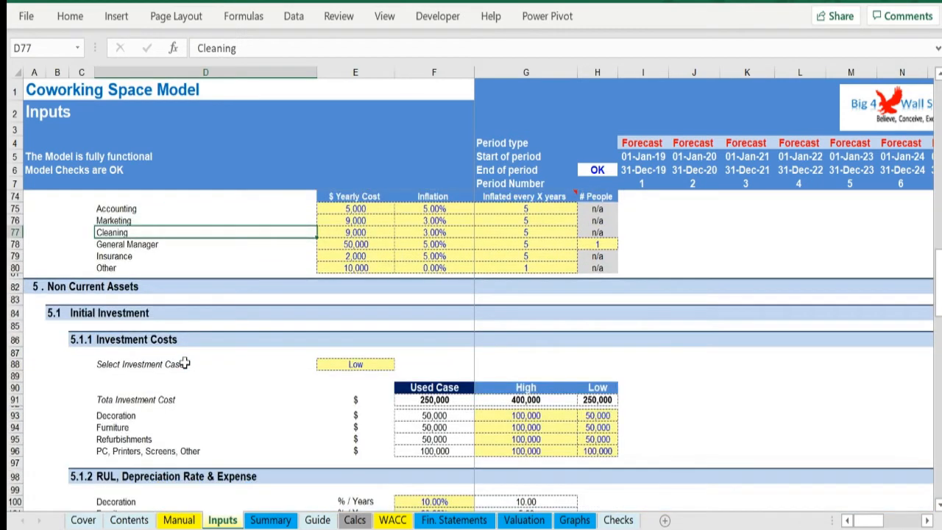
scroll("down", 3)
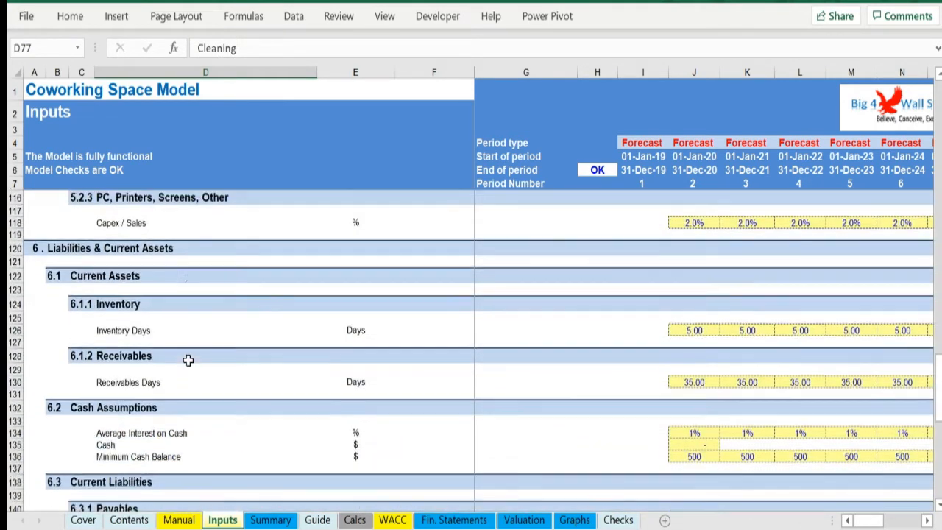
scroll("down", 3)
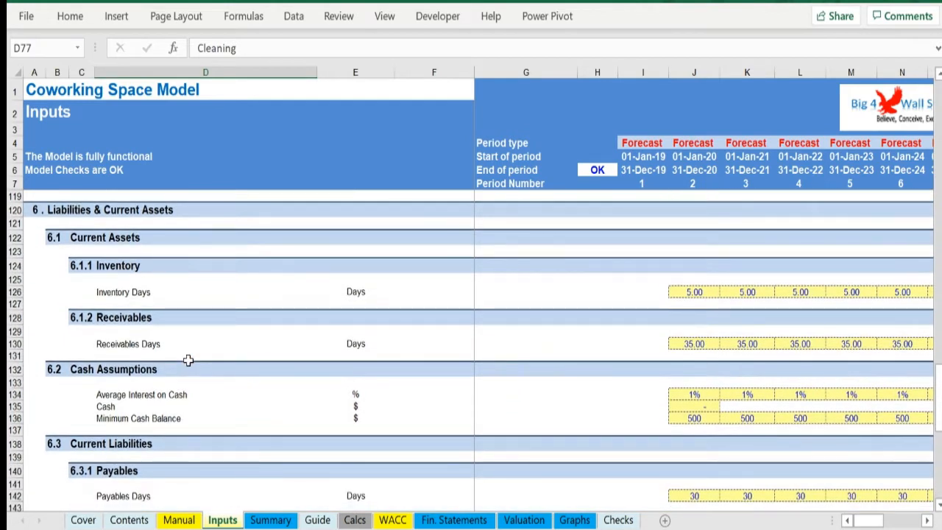
scroll("up", 3)
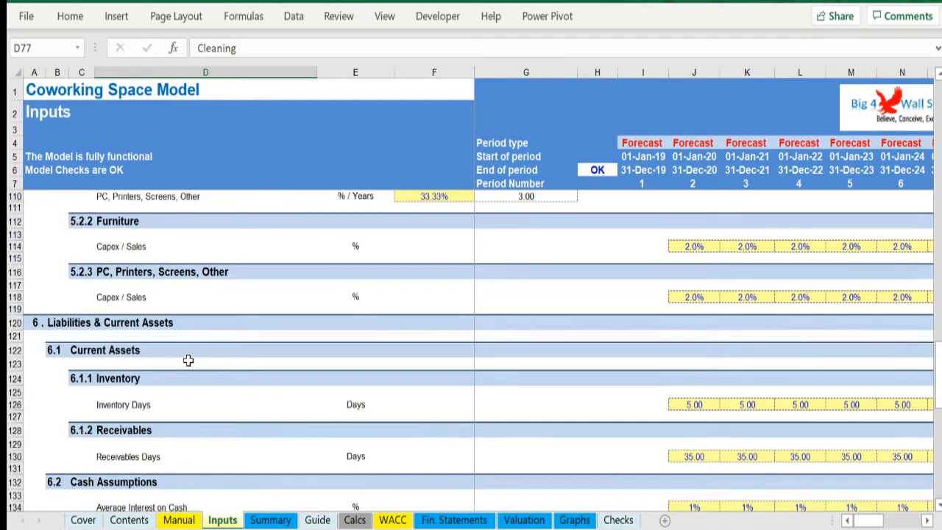
scroll("up", 3)
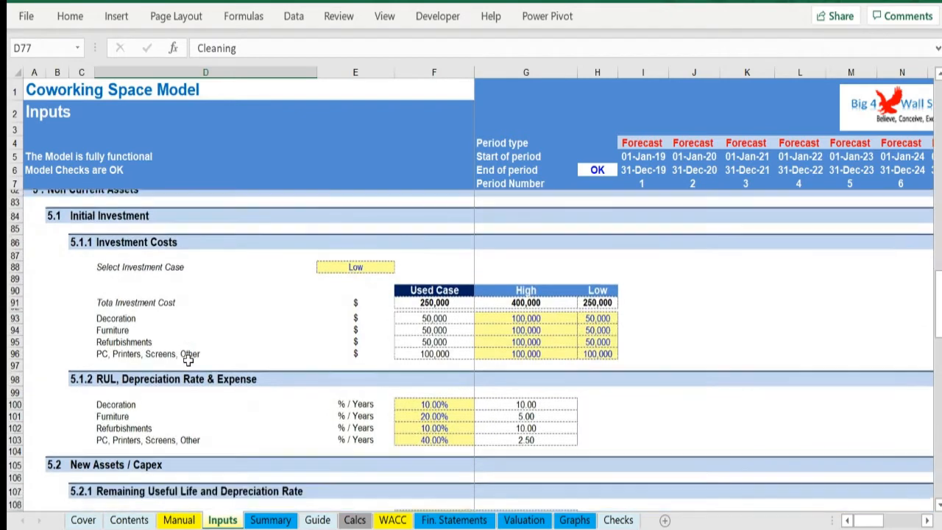
scroll("down", 3)
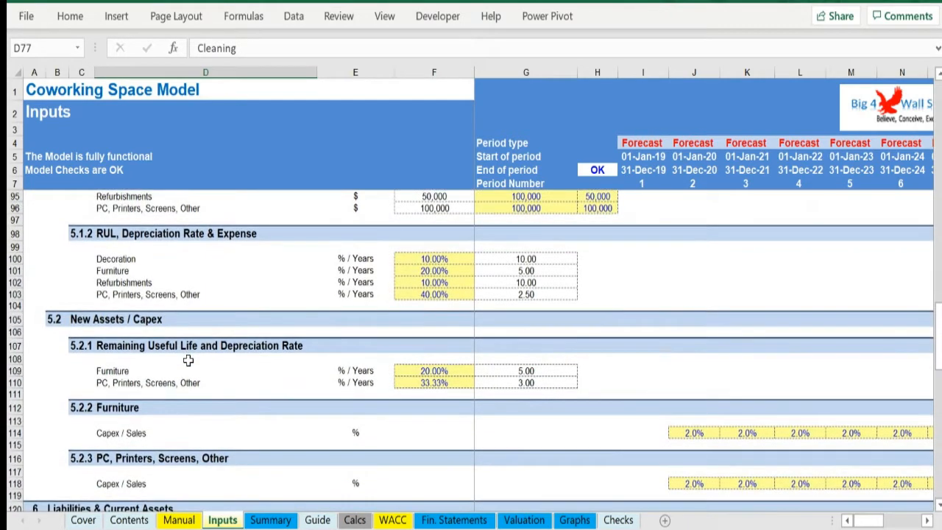
scroll("down", 3)
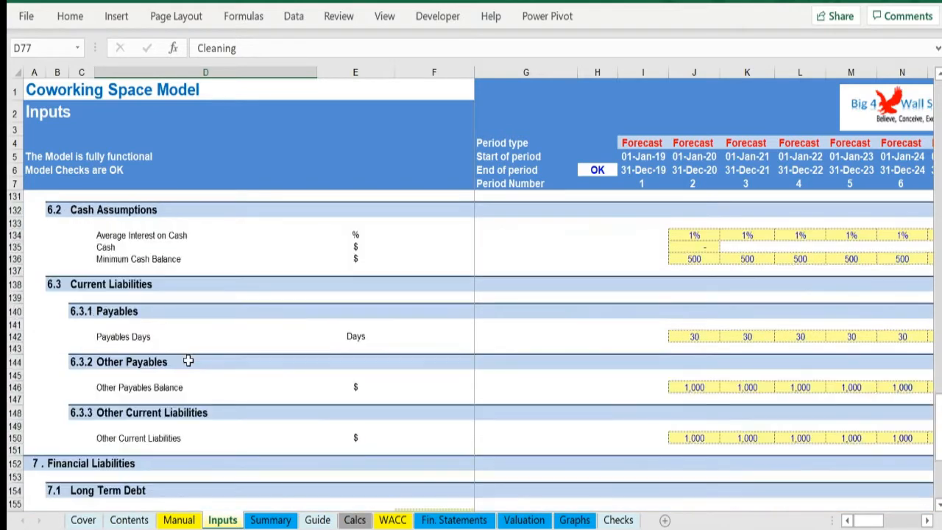
scroll("down", 3)
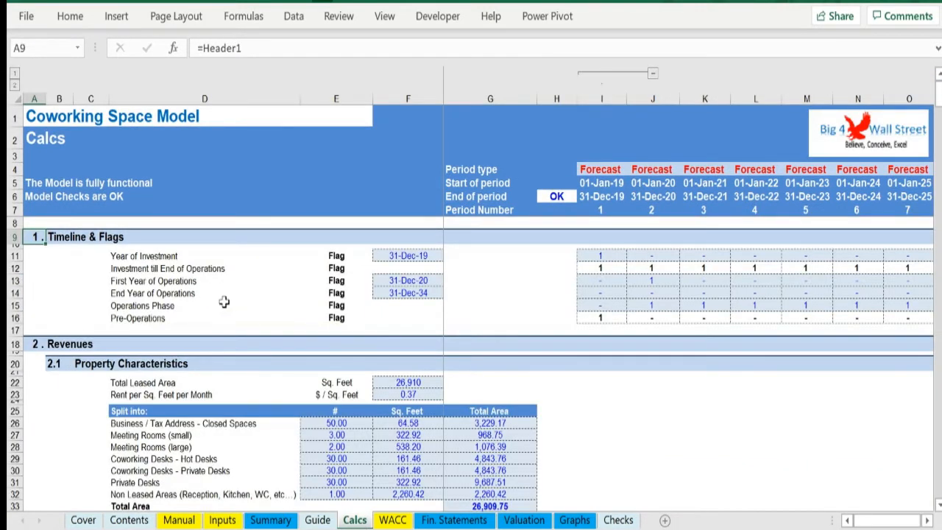
Page down the Calcs sheet from Timeline & Flags through depreciation, tax and debt to Overdraft and Equity
scroll("down", 3)
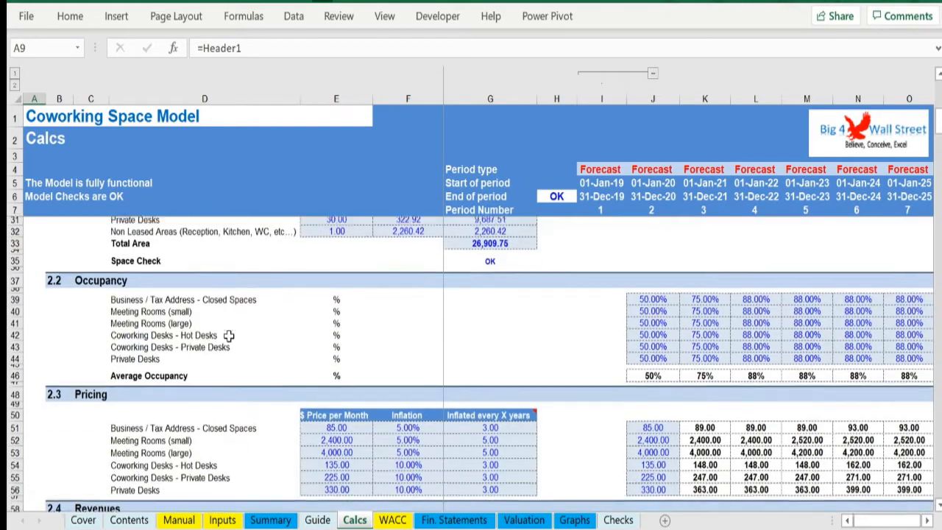
scroll("down", 3)
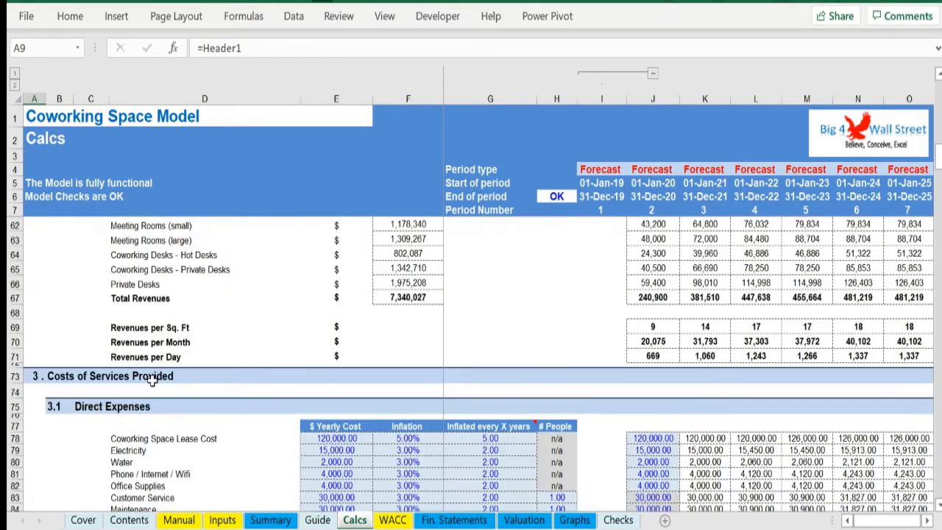
scroll("down", 3)
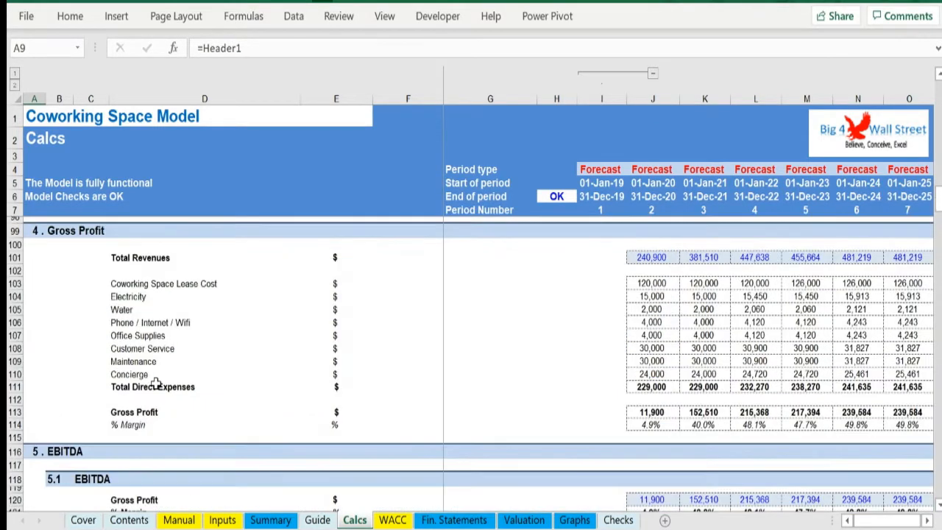
scroll("down", 3)
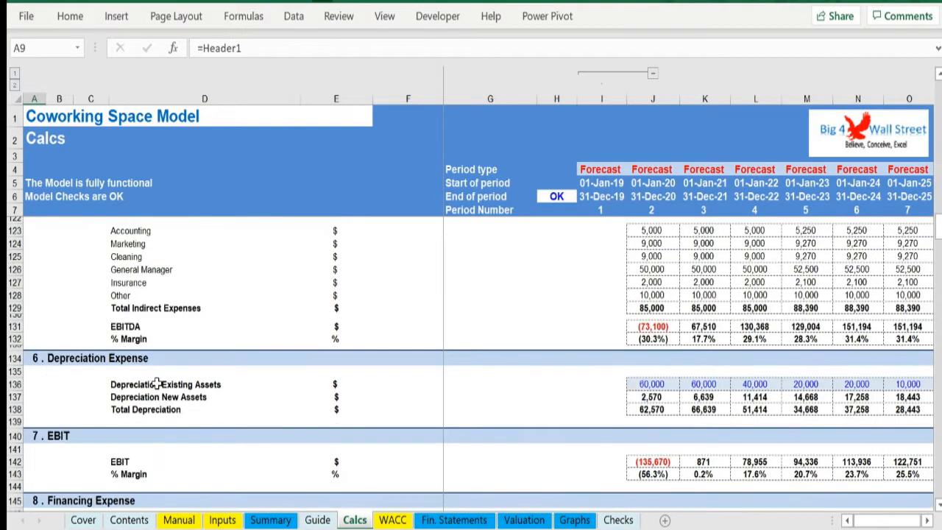
scroll("down", 3)
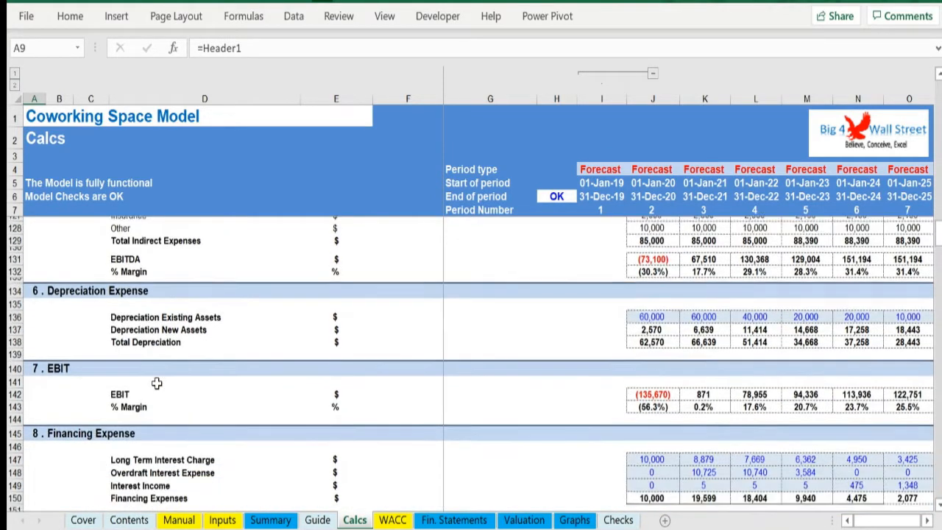
scroll("down", 3)
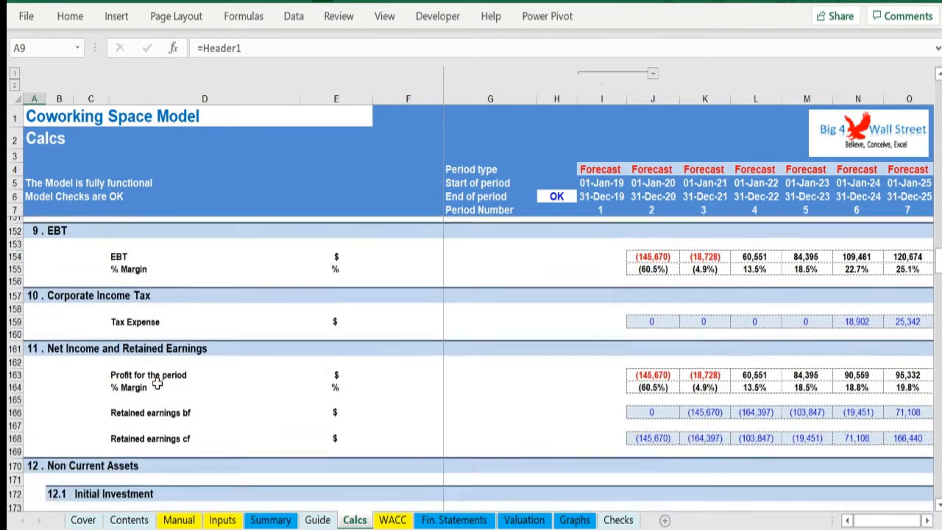
scroll("down", 3)
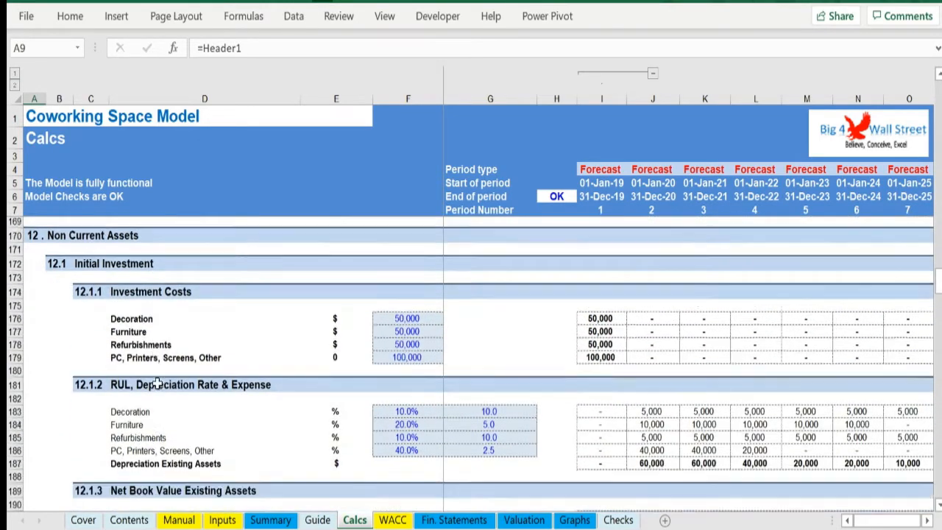
scroll("down", 3)
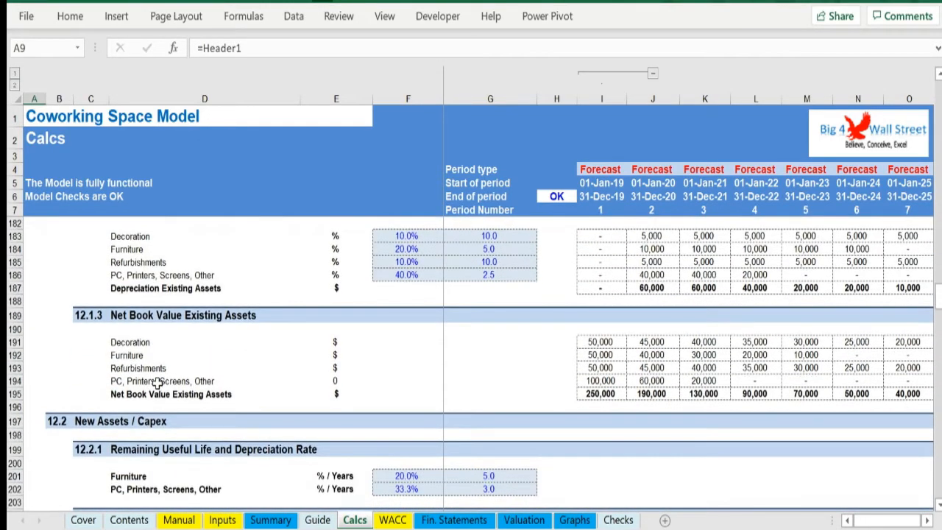
scroll("down", 3)
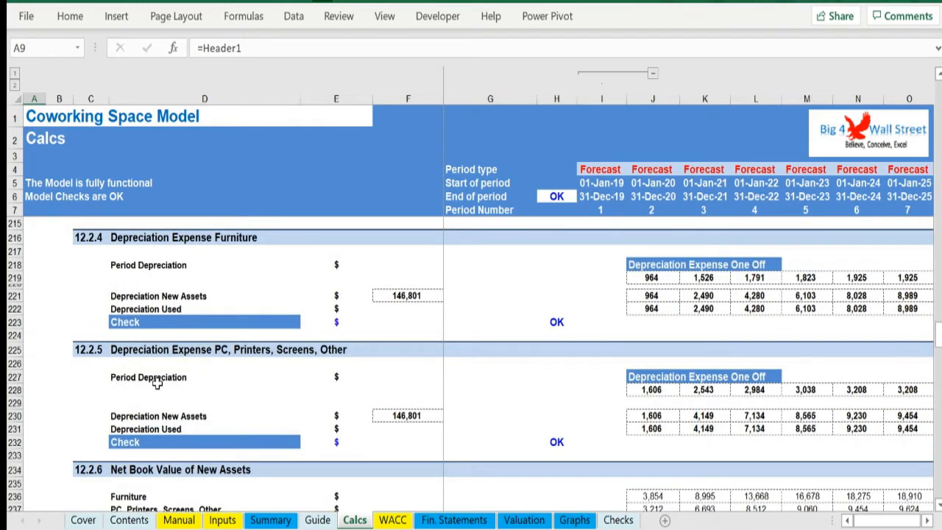
scroll("down", 3)
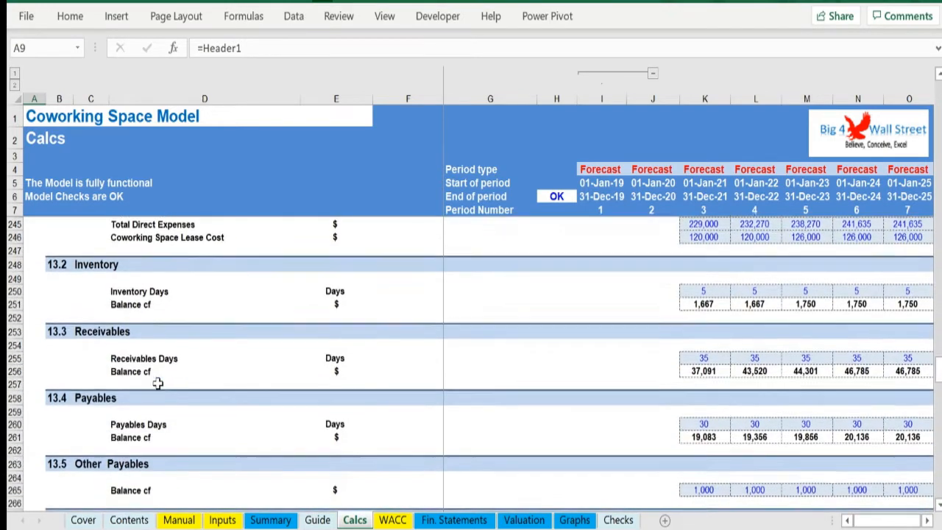
scroll("down", 3)
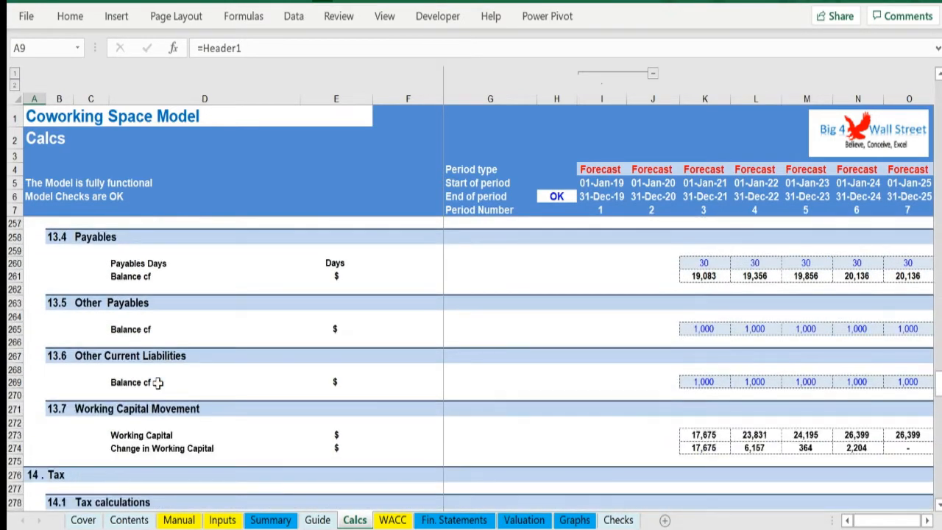
scroll("down", 3)
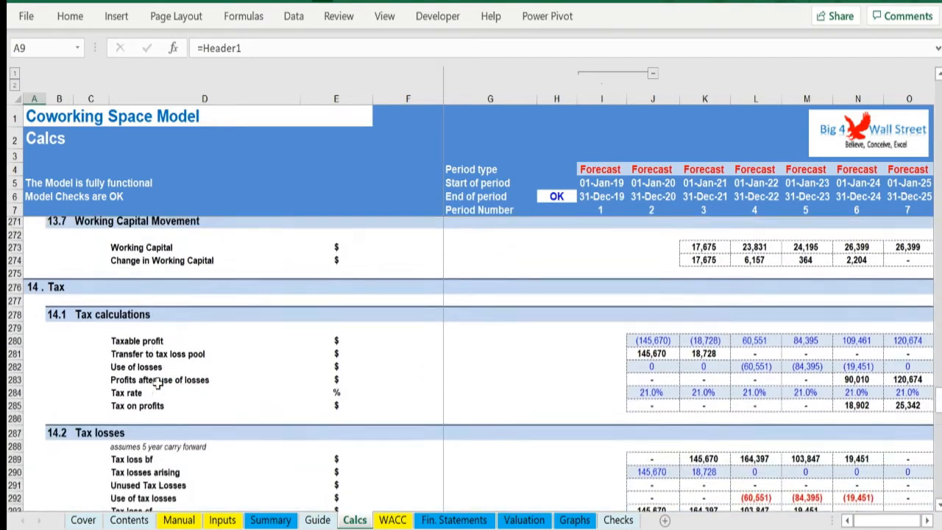
scroll("down", 3)
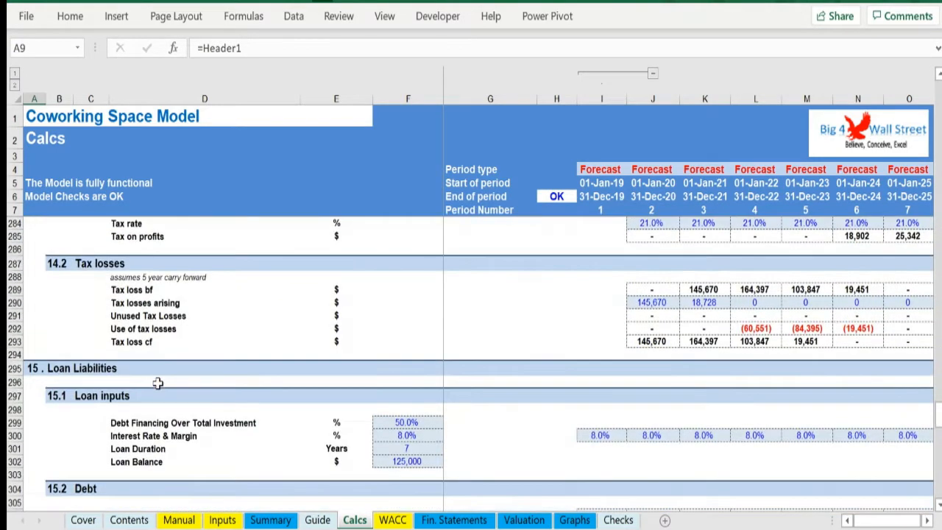
scroll("down", 3)
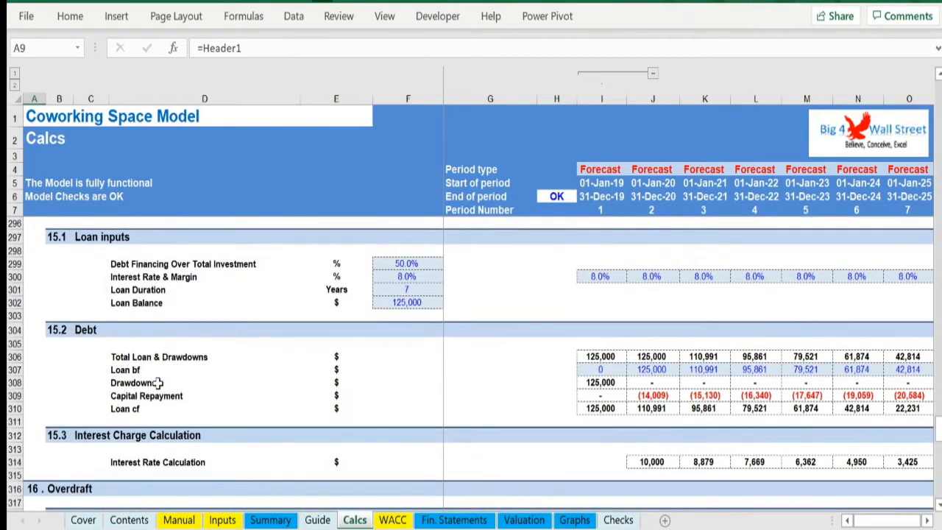
scroll("down", 3)
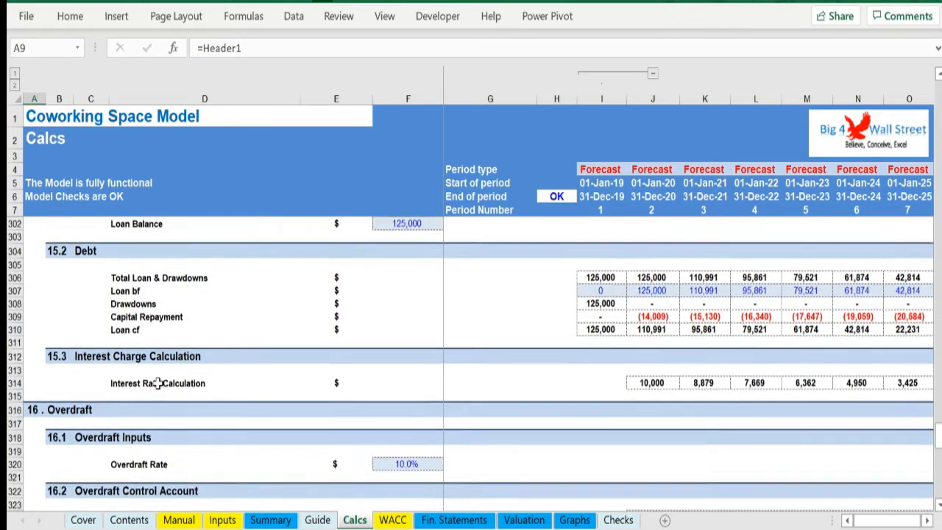
scroll("down", 3)
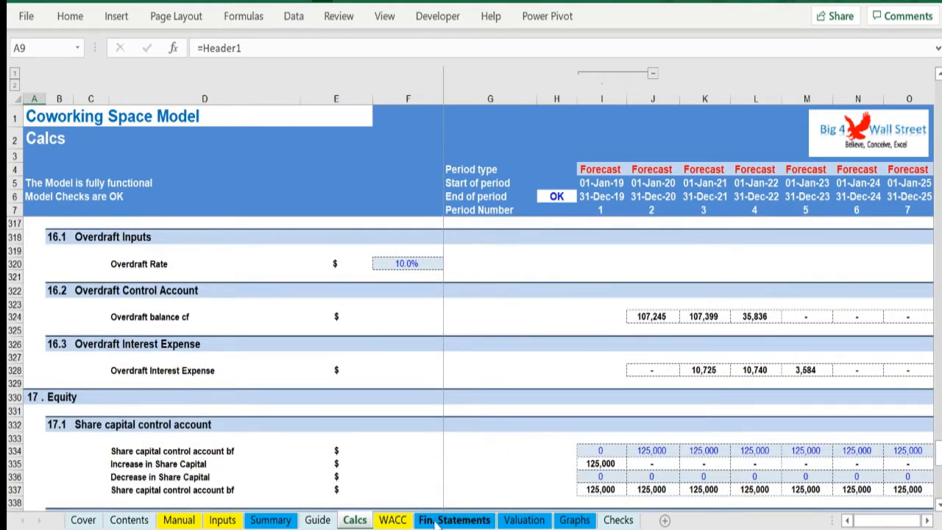
left_click(453, 519)
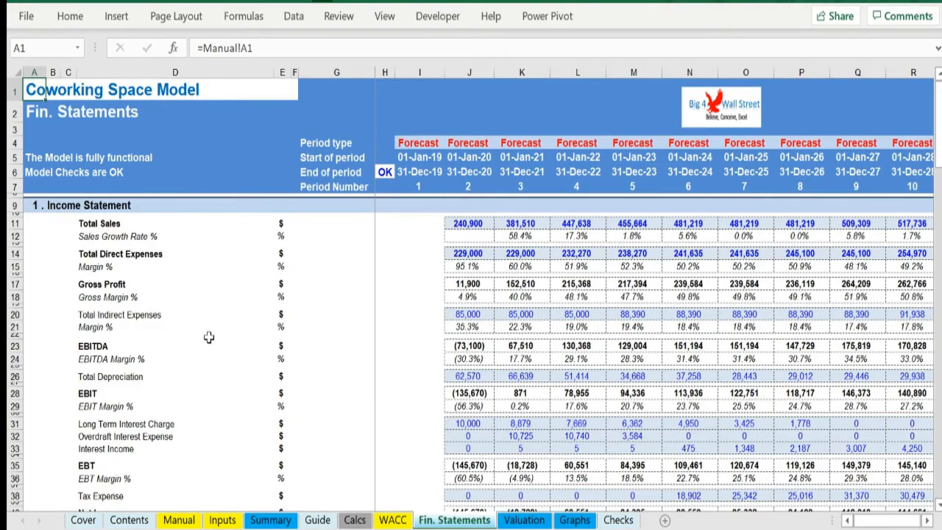
scroll("down", 3)
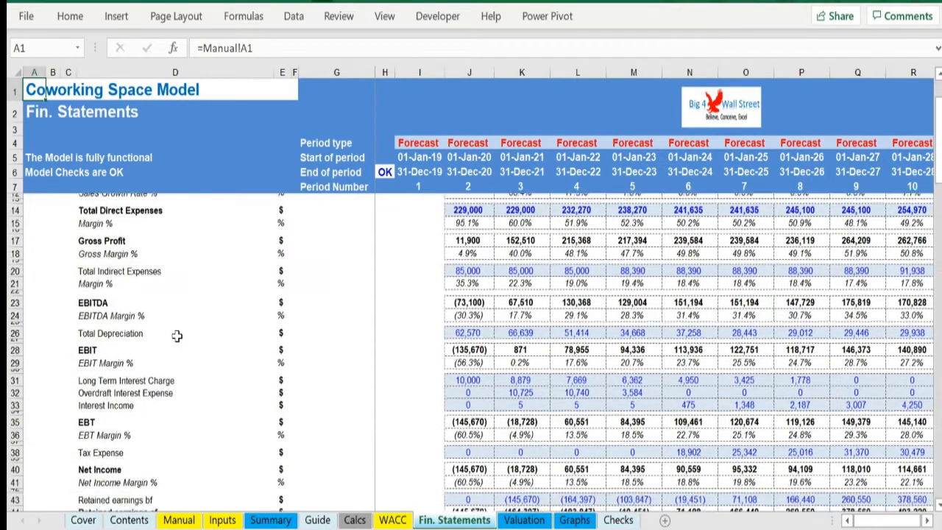
scroll("down", 3)
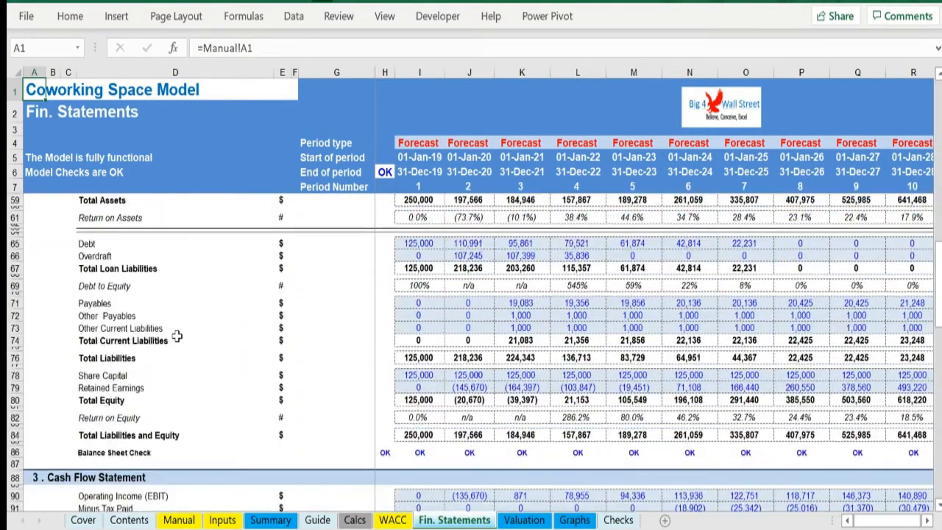
scroll("down", 3)
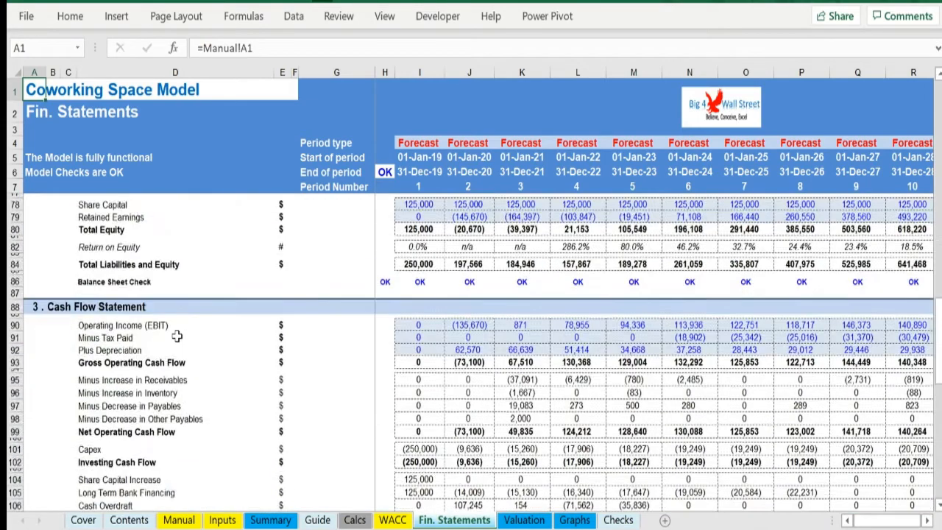
scroll("up", 3)
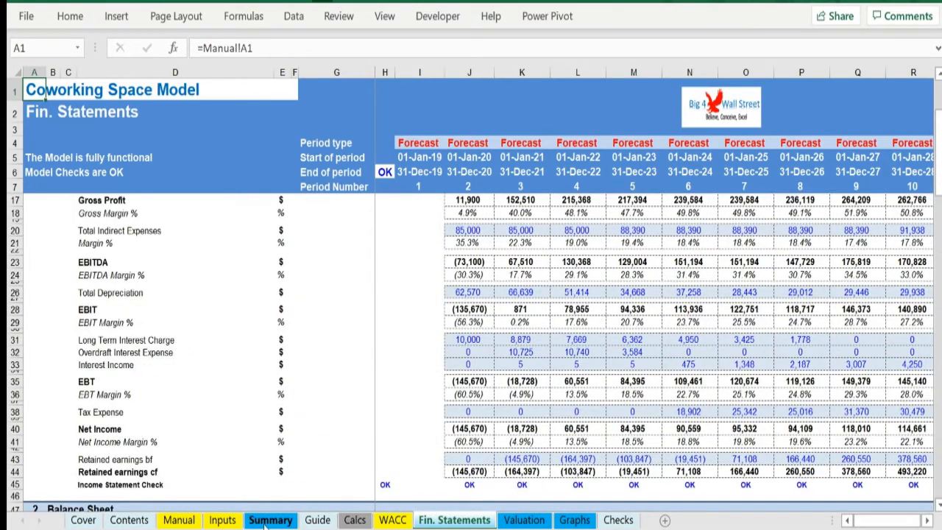
Show the Summary sheet with valuation figures, feasibility metrics, sources and uses, and charts
left_click(271, 519)
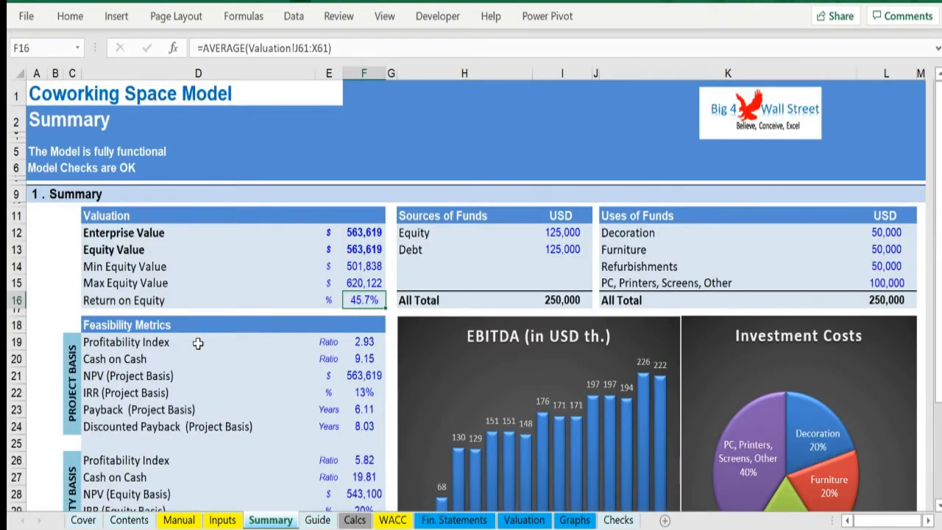
mouse_move(195, 347)
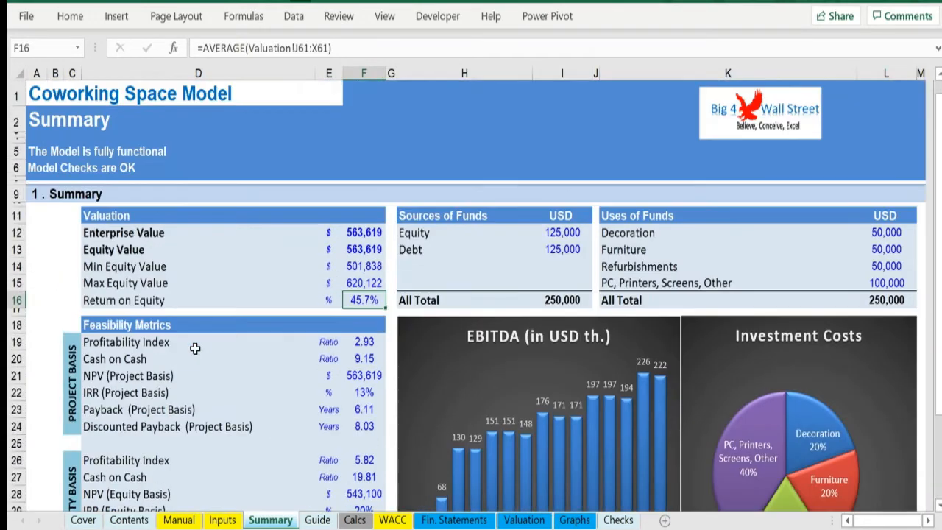
mouse_move(239, 382)
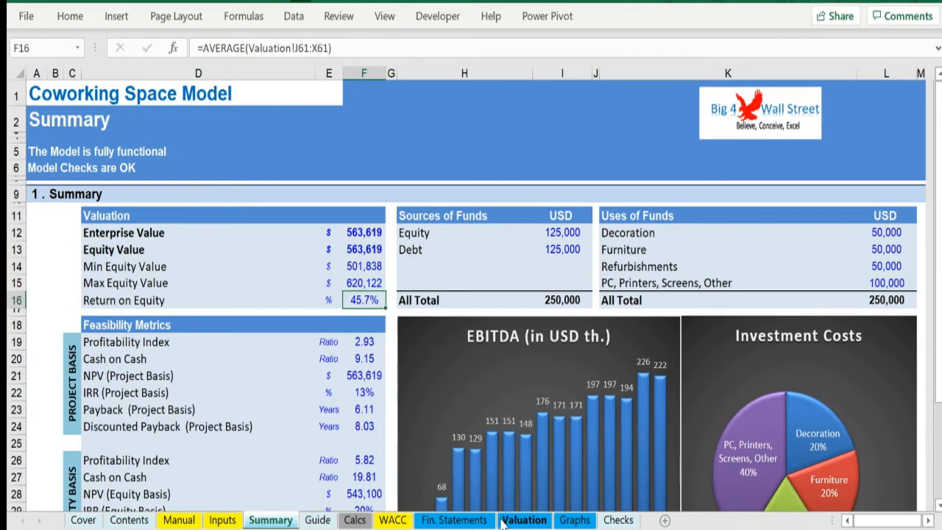
Page the Valuation sheet through feasibility metrics and payback down to the sensitivity table and scenario KPIs
left_click(524, 521)
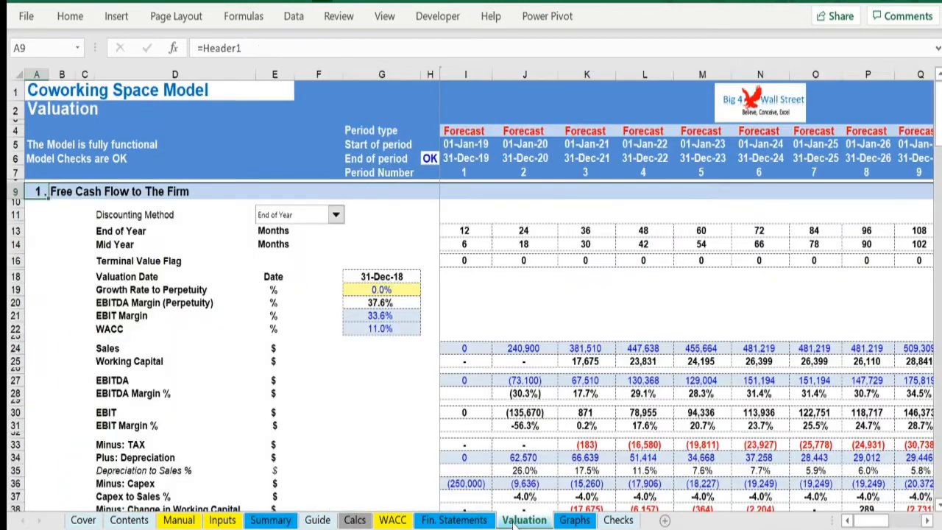
mouse_move(291, 312)
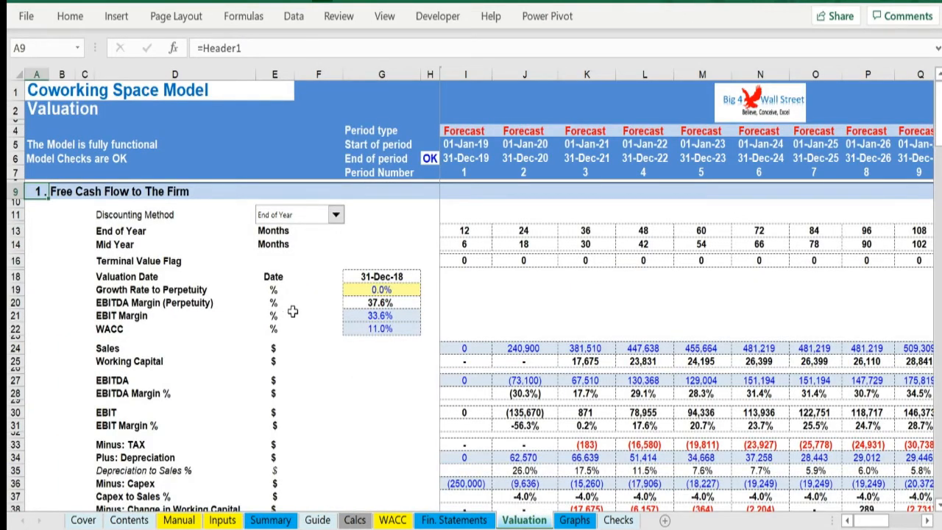
scroll("down", 3)
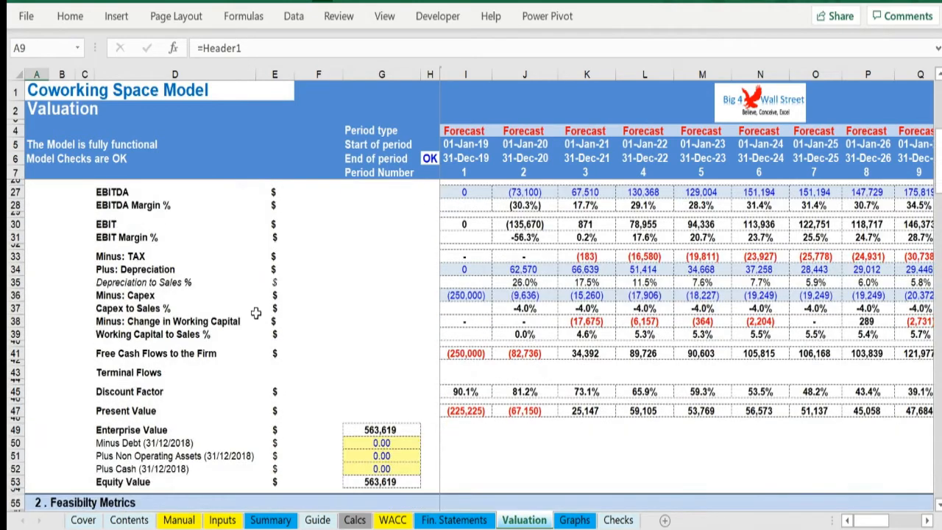
scroll("down", 3)
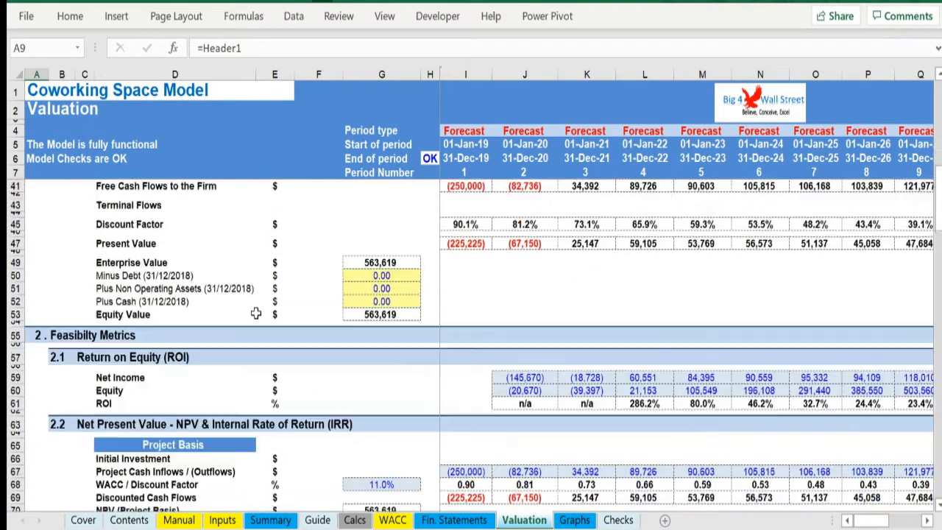
scroll("down", 3)
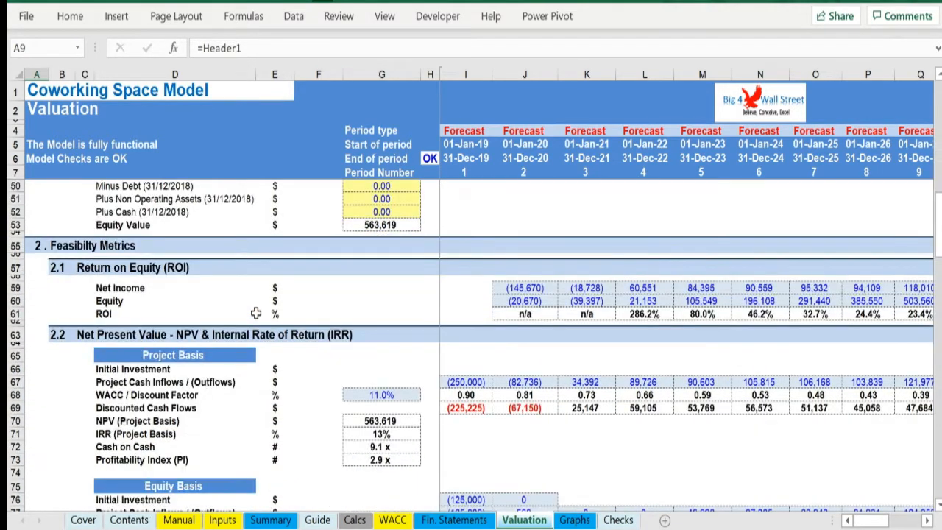
scroll("down", 3)
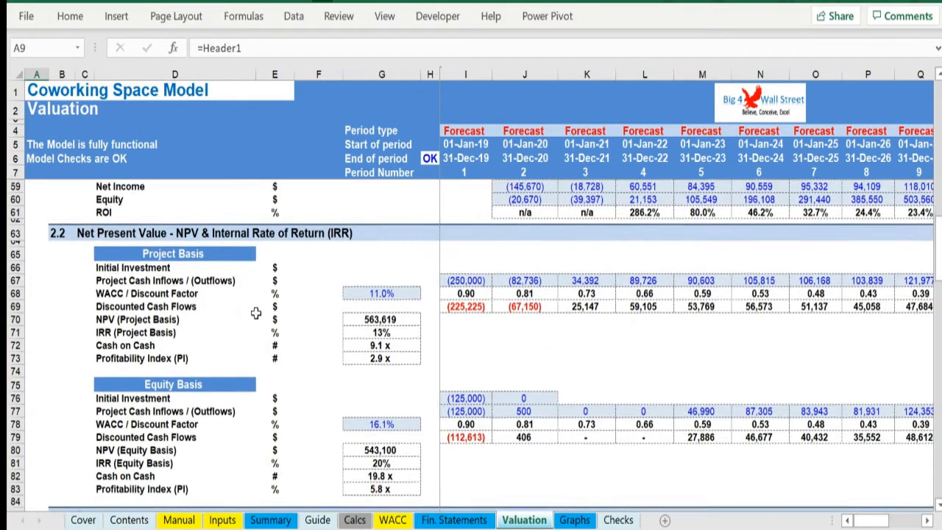
scroll("down", 3)
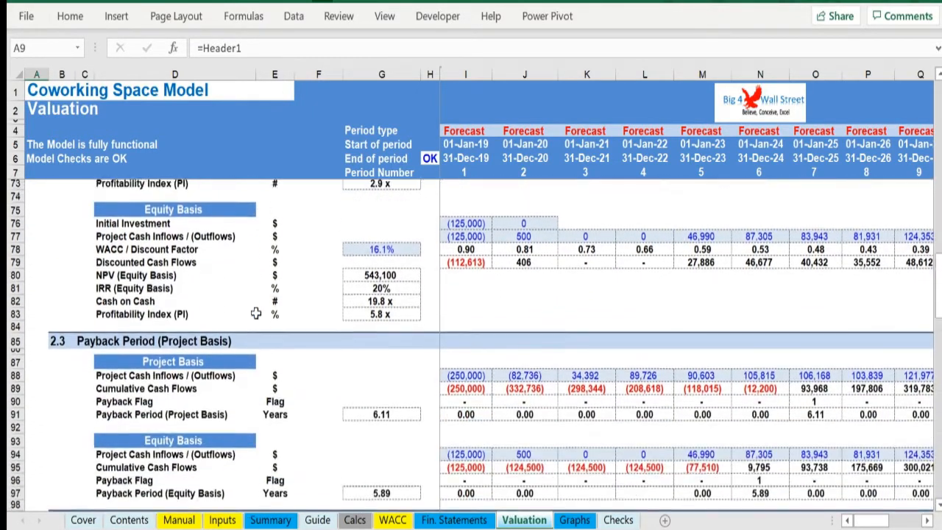
scroll("down", 3)
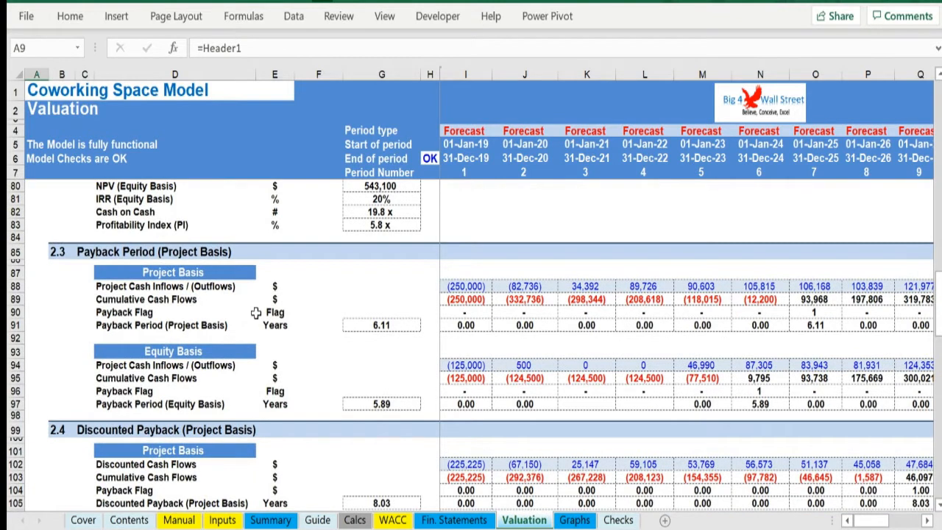
mouse_move(138, 218)
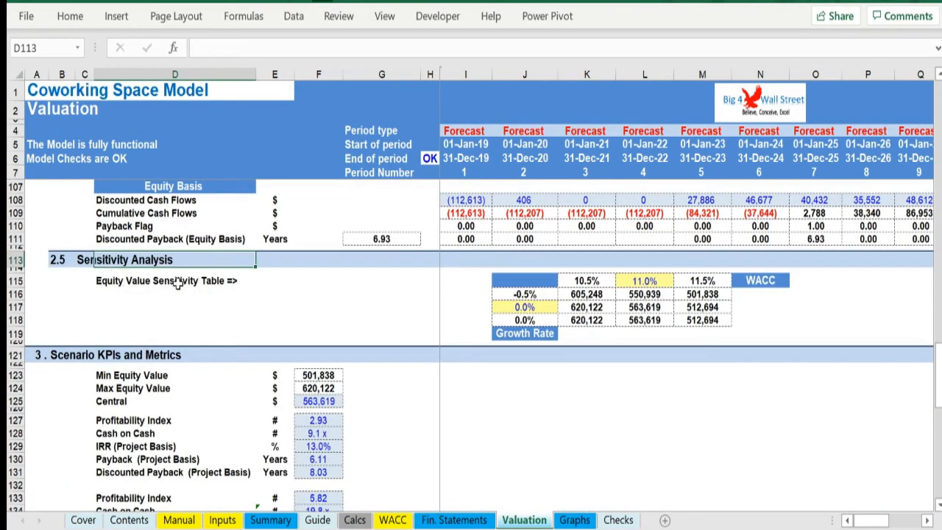
left_click(173, 280)
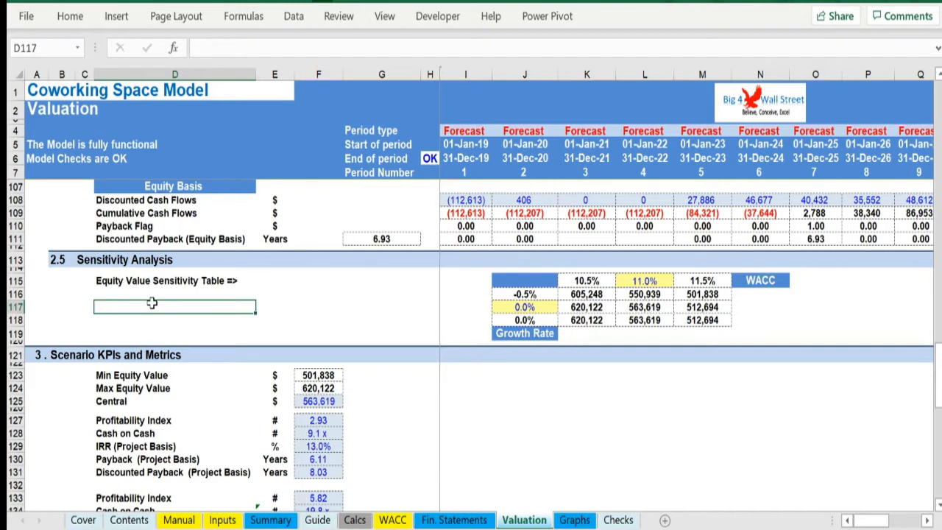
scroll("down", 3)
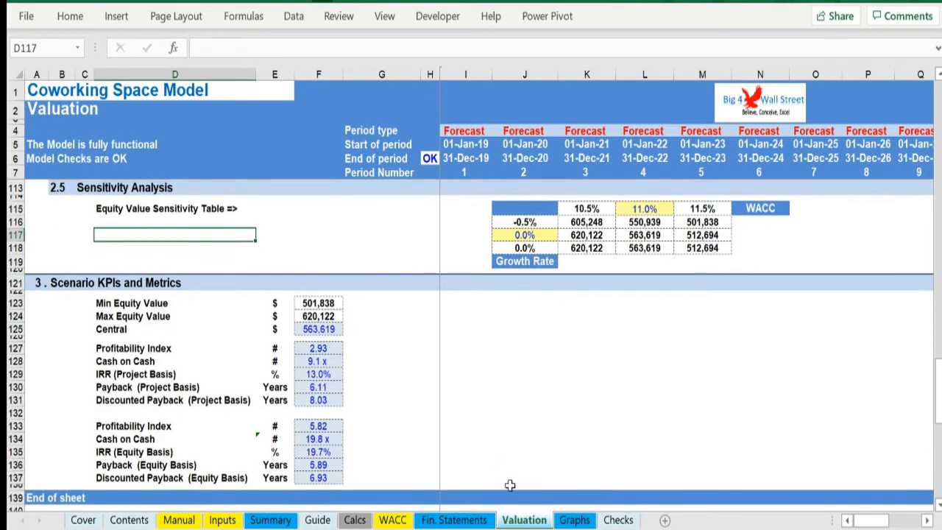
Page the Graphs sheet down to cash flow, valuation and feasibility charts, then move to Checks
left_click(574, 520)
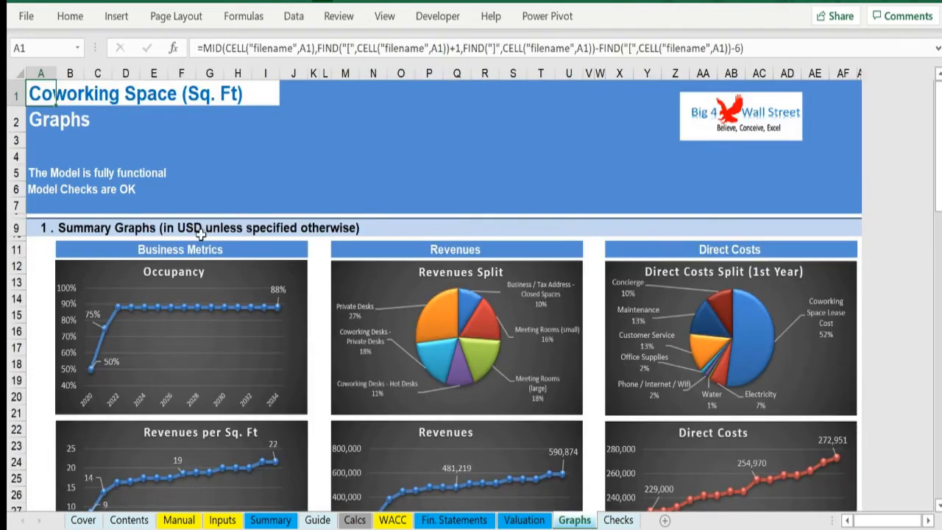
scroll("down", 3)
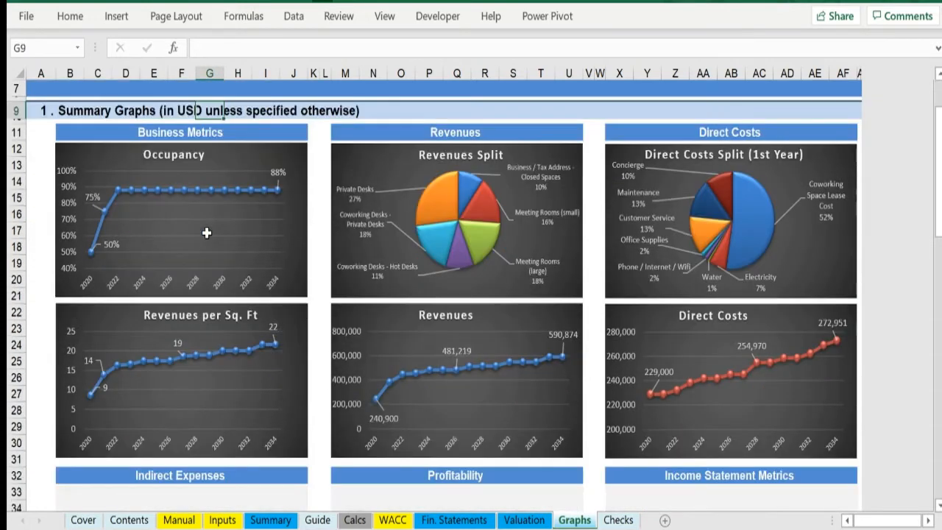
scroll("down", 3)
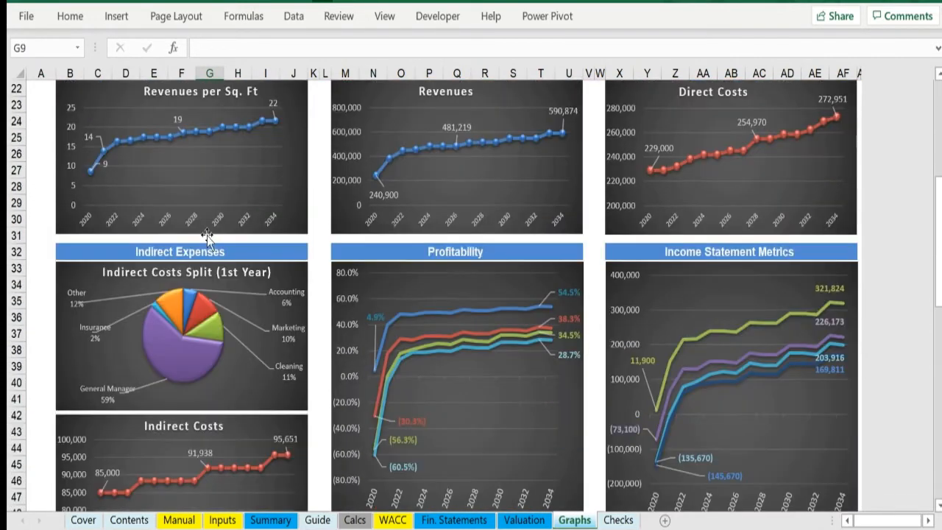
scroll("down", 3)
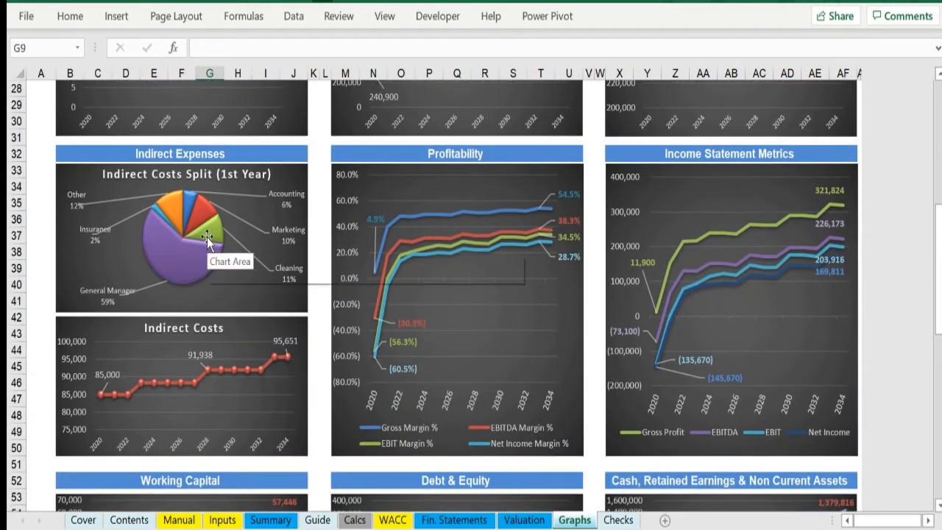
scroll("down", 3)
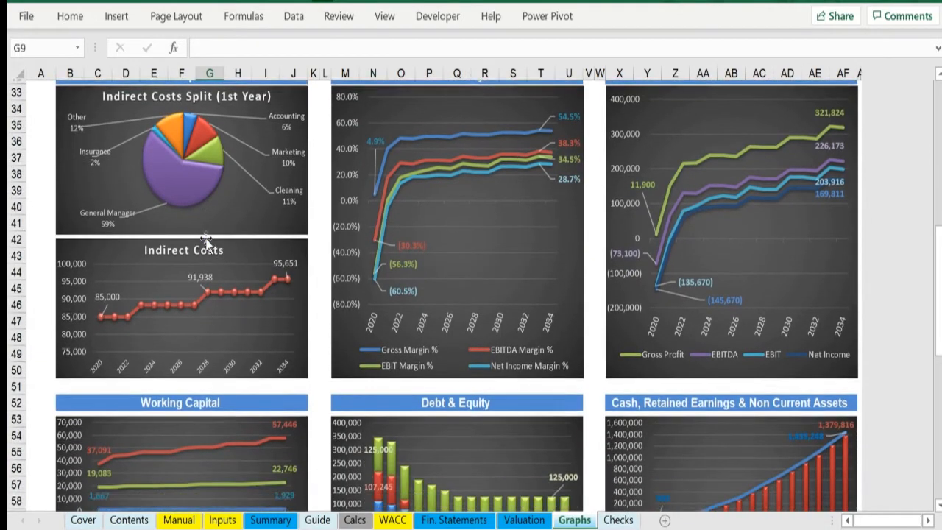
scroll("down", 3)
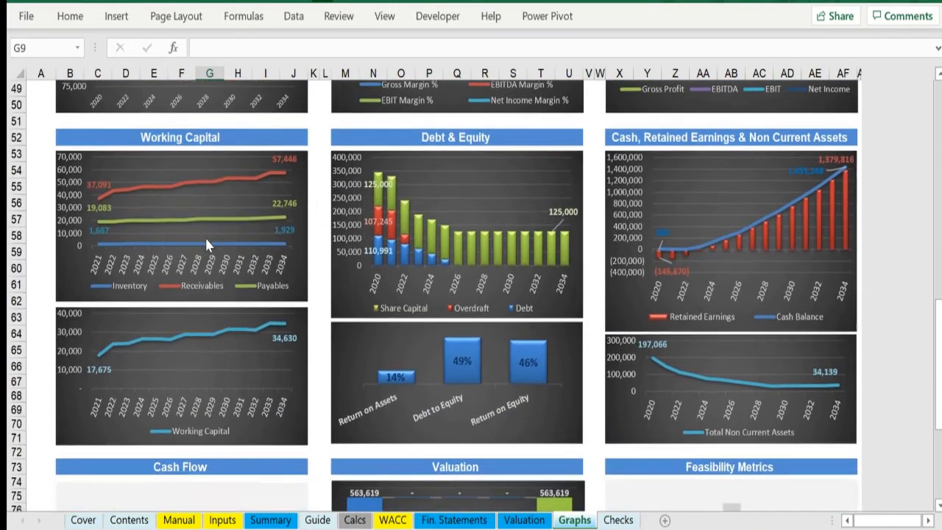
scroll("down", 3)
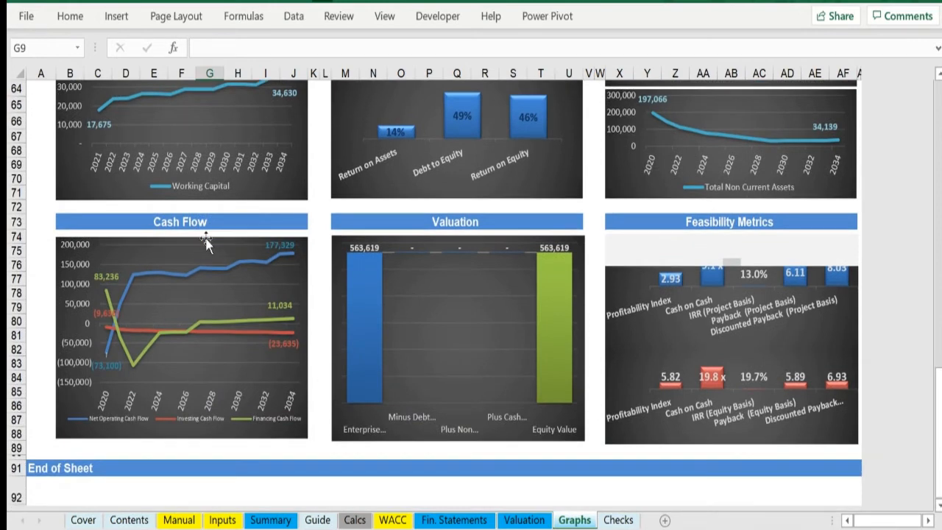
left_click(618, 519)
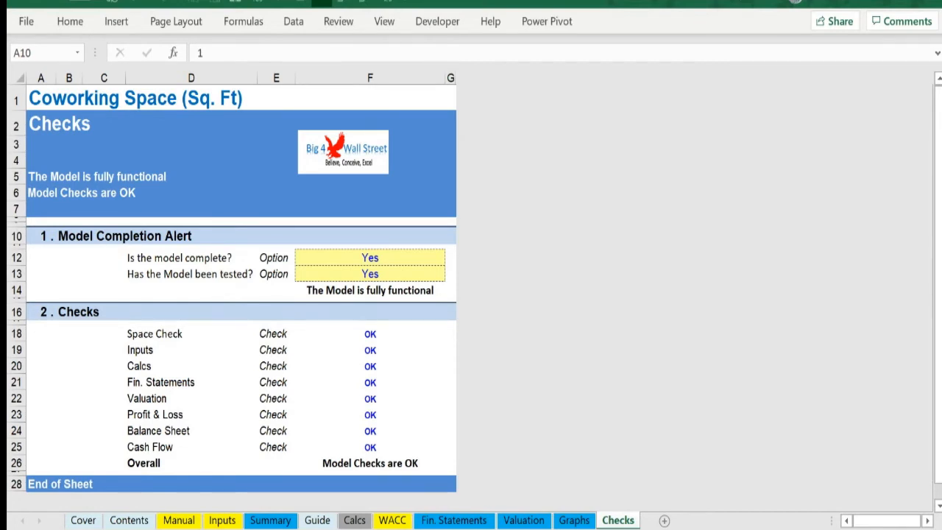
mouse_move(526, 434)
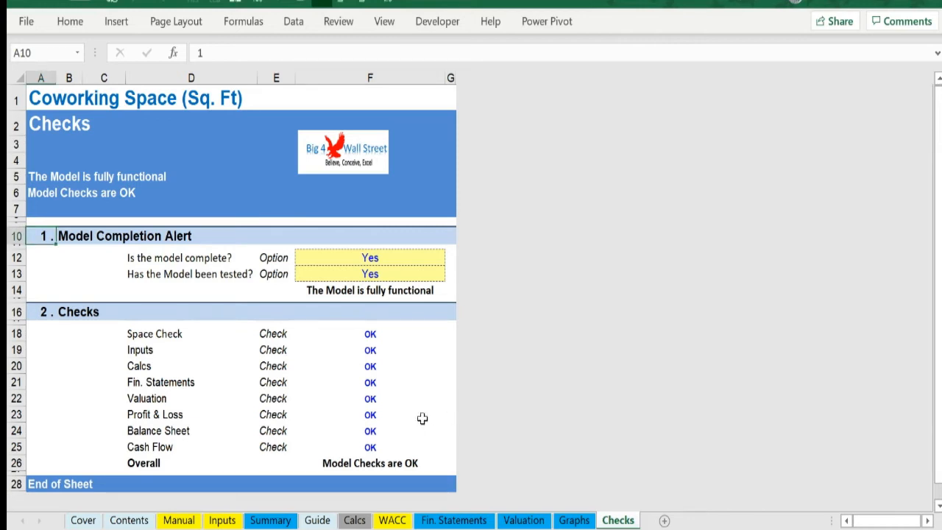
Inspect the Profit & Loss check's formula referencing the Fin. Statements sheet
left_click(370, 415)
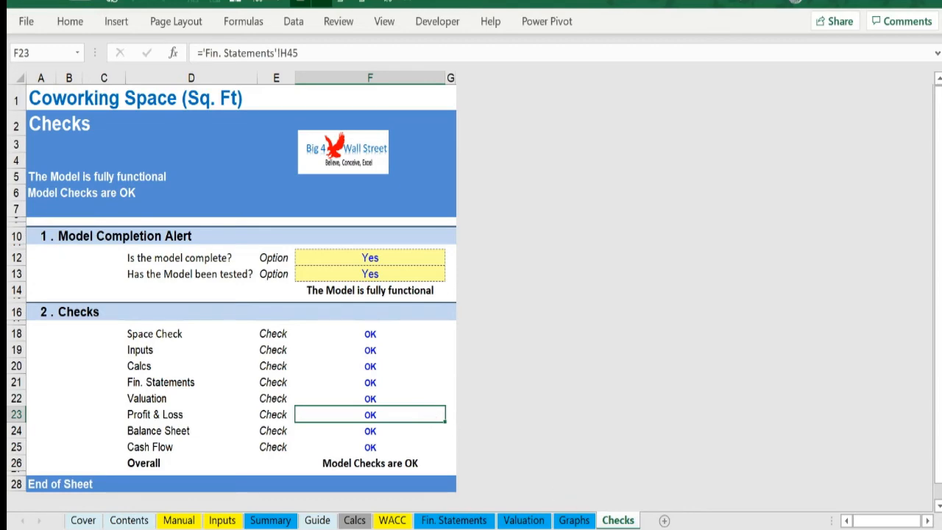